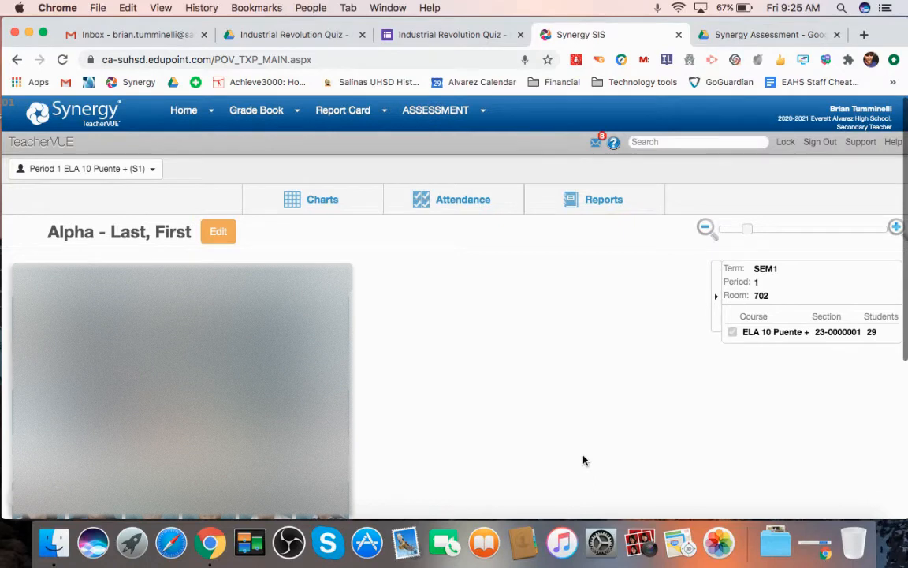
mouse_move(555, 257)
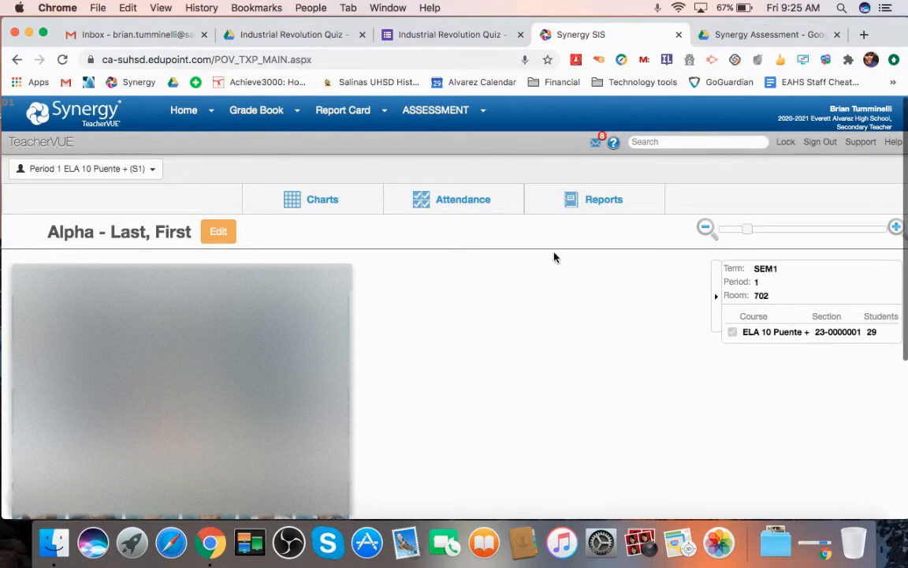
Start a new Full Assessment from the ASSESSMENT item bank page via New
click(435, 111)
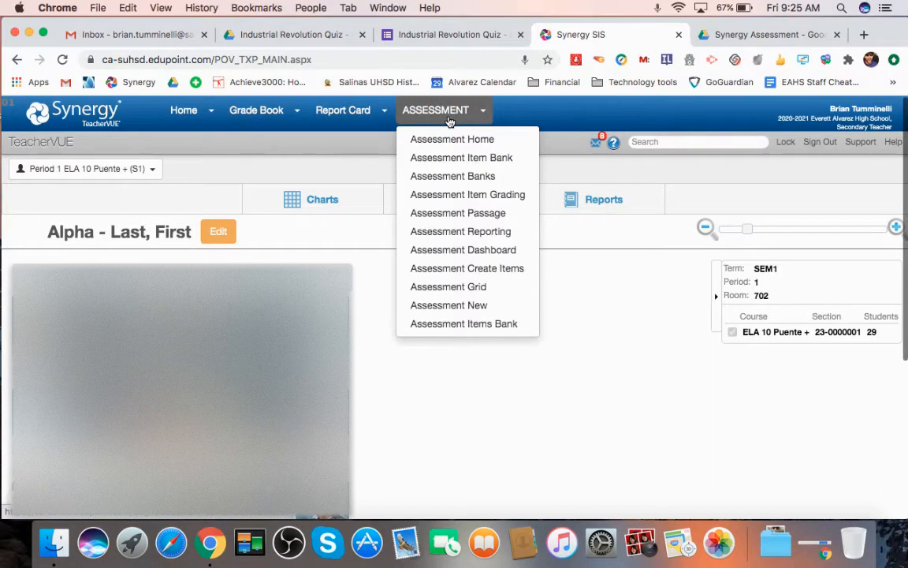
mouse_move(448, 306)
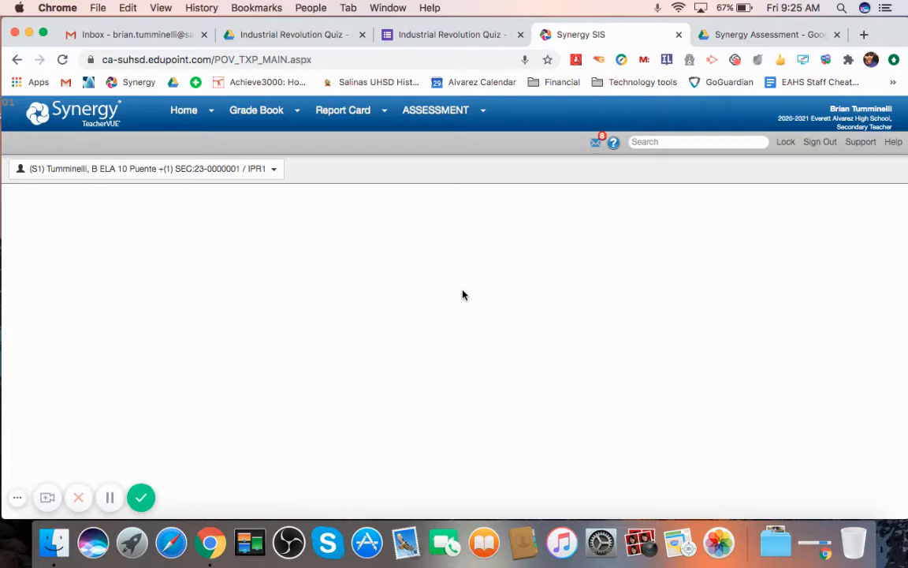
click(435, 110)
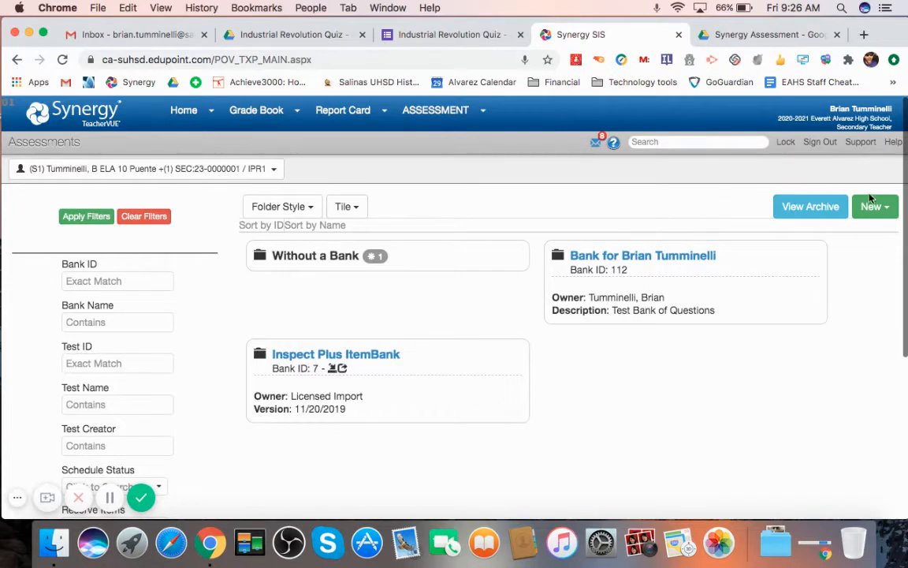
click(874, 205)
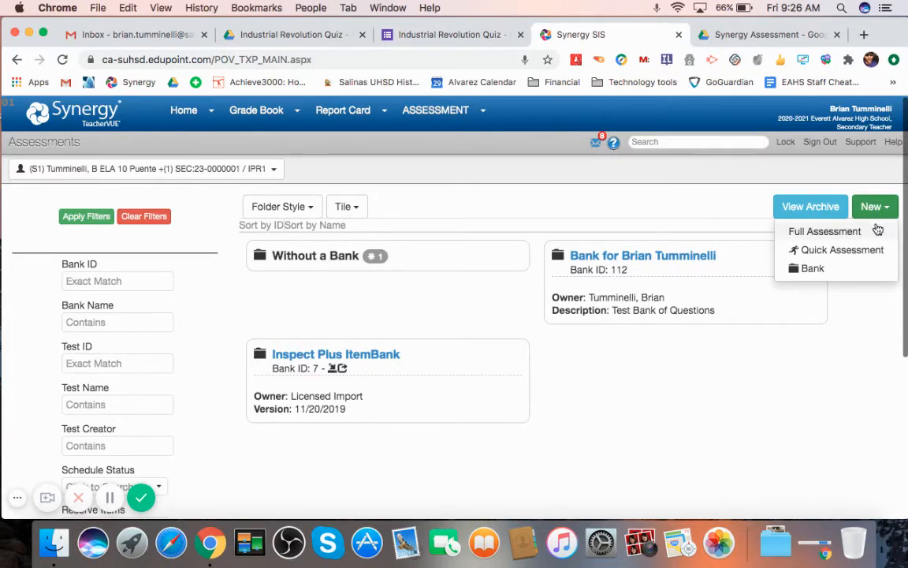
click(825, 230)
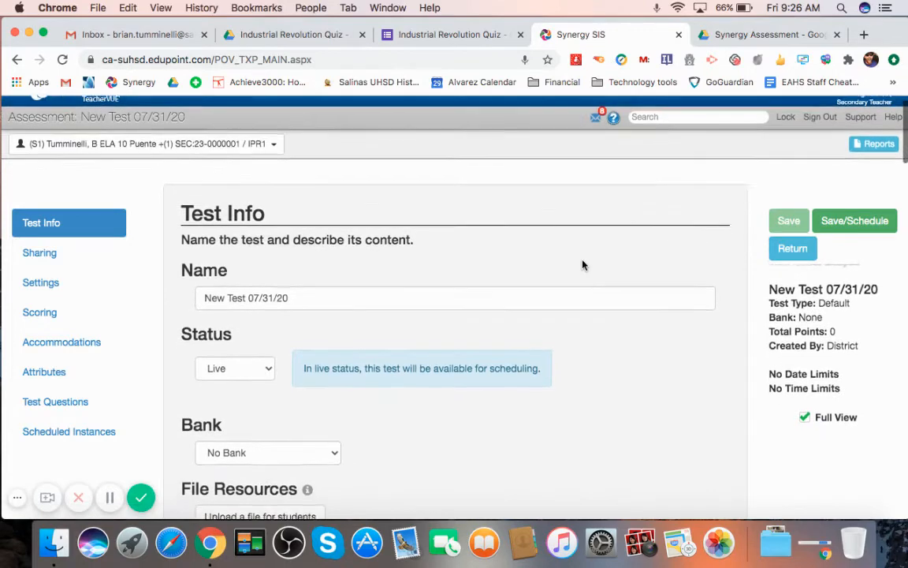
Name the test 'Industrial Revolution Quiz' and attach it to my own question bank
scroll(down, 3)
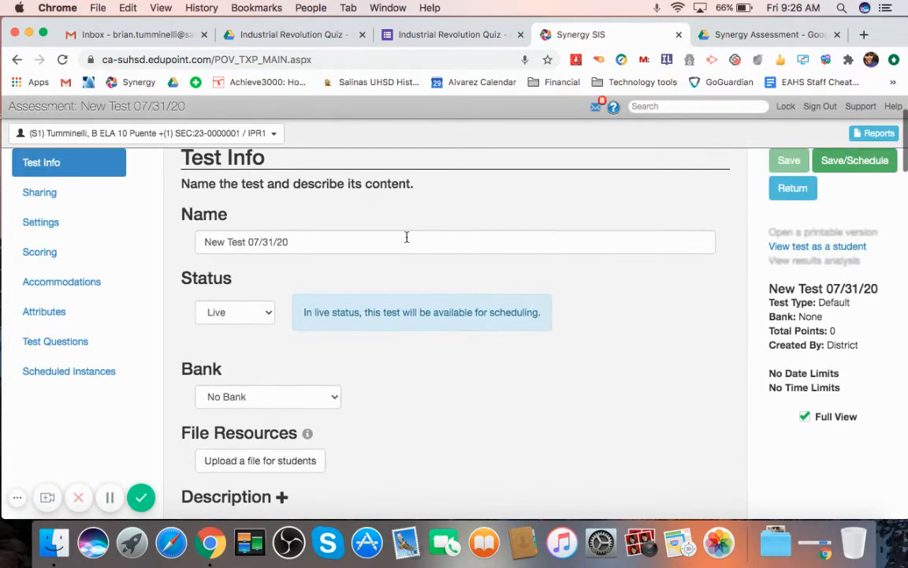
text(Industrial Revoltu)
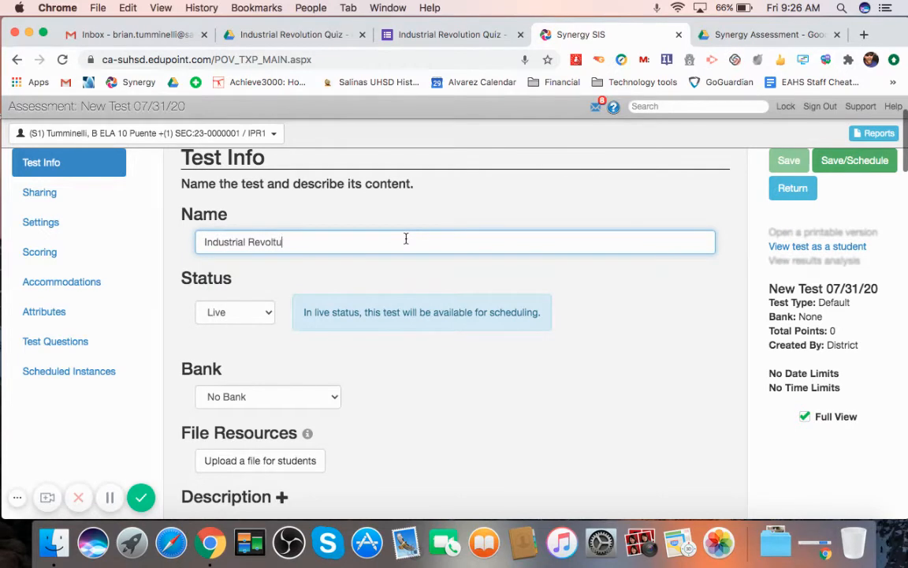
key(backspace)
text(ution Quiz)
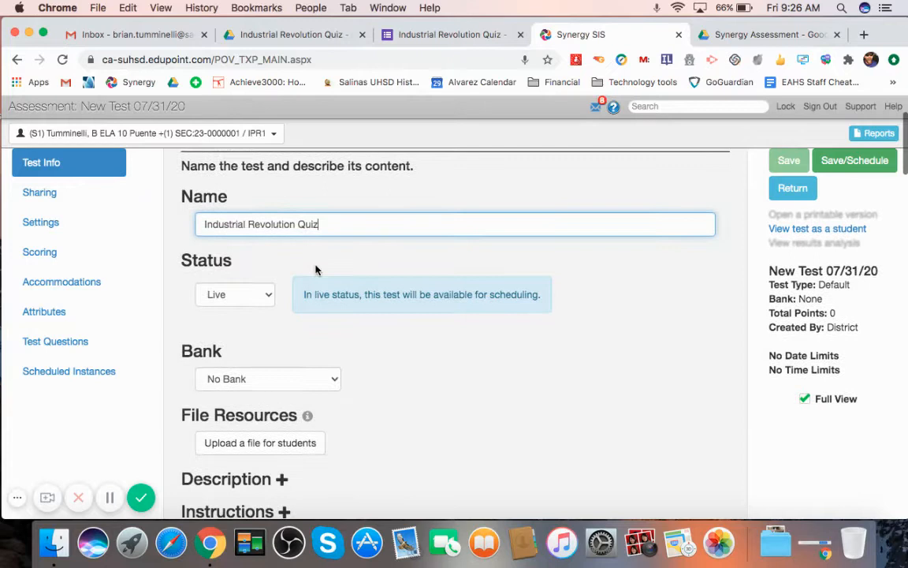
click(789, 161)
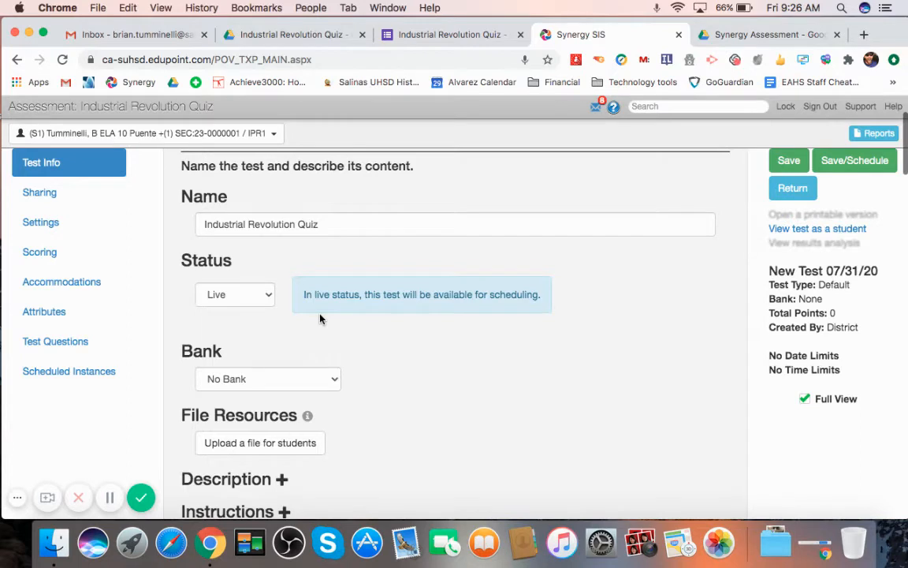
scroll(down, 3)
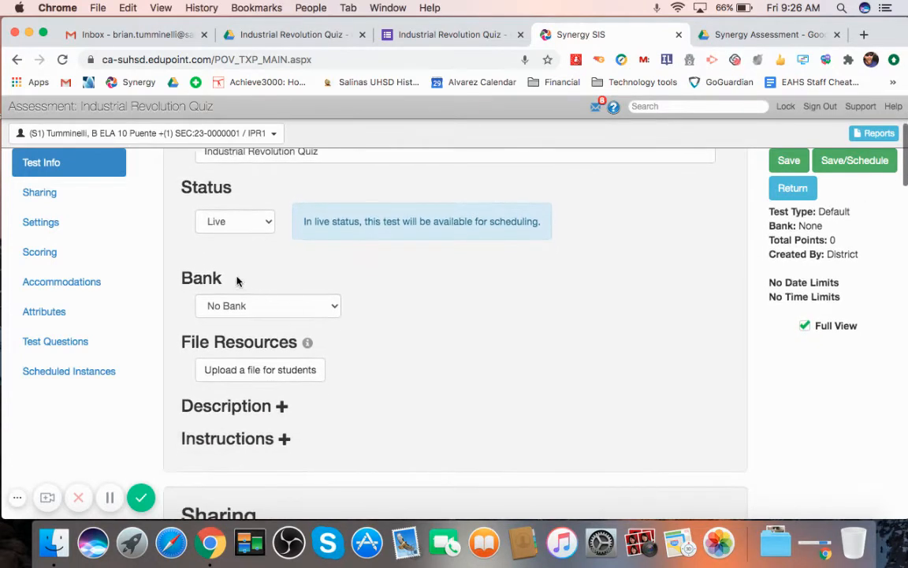
click(268, 306)
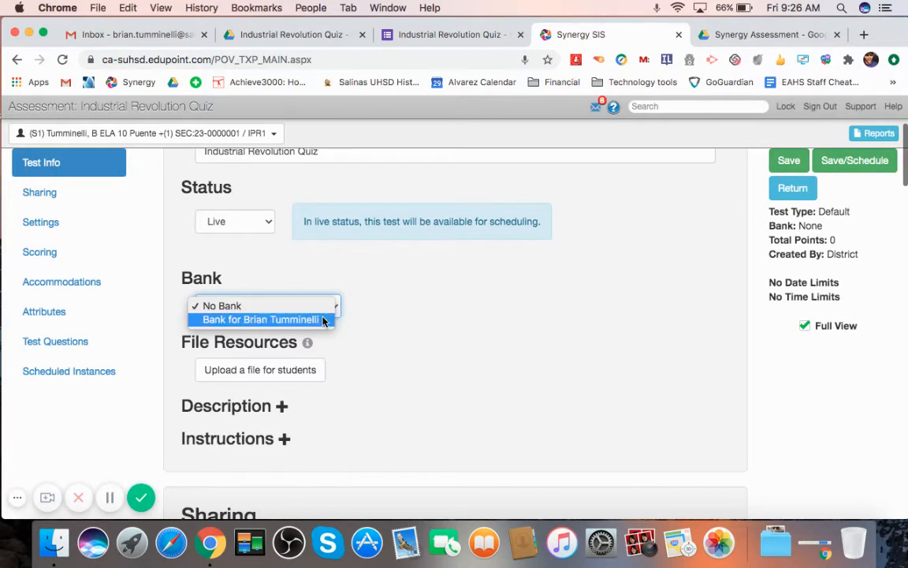
click(260, 318)
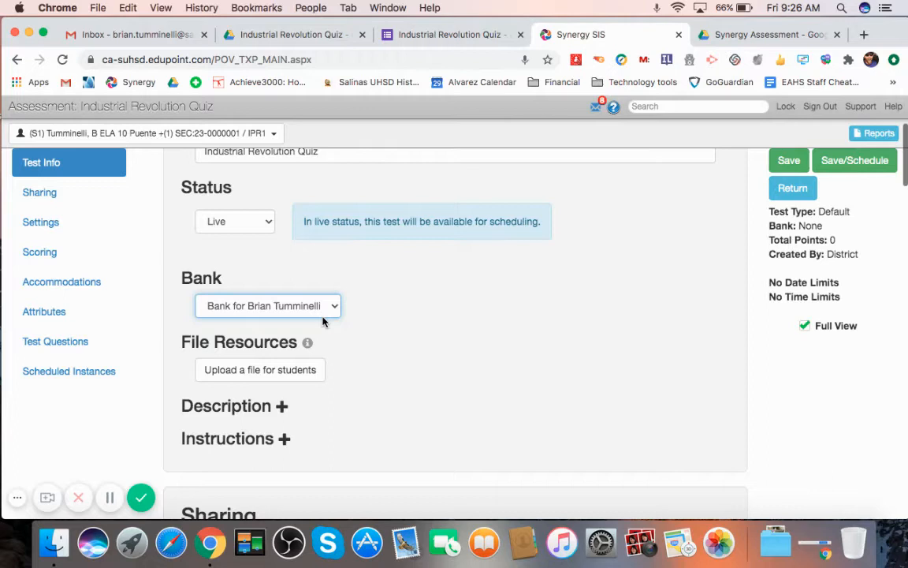
Add the description 'Industrial Revolution' and the instruction 'Do your very best'
scroll(down, 3)
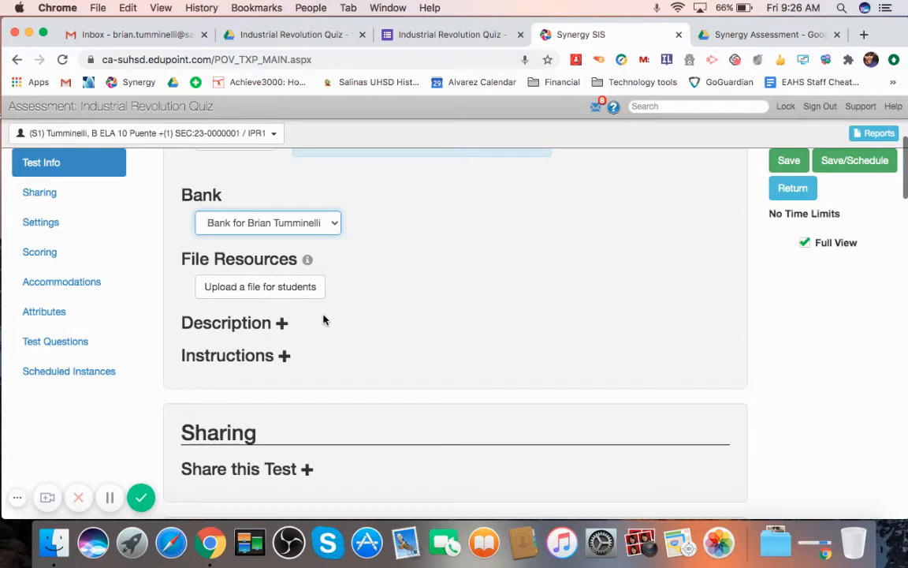
click(281, 321)
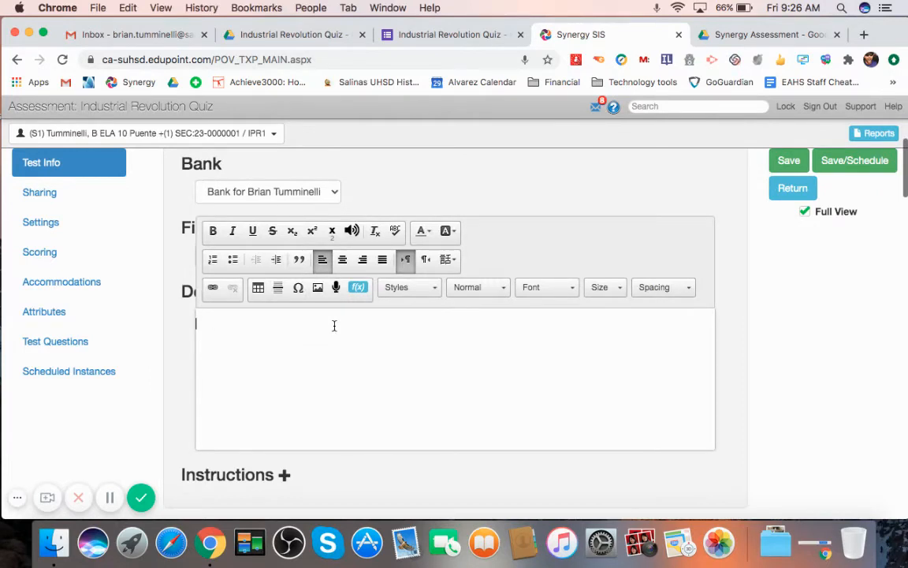
text(Industrial Re)
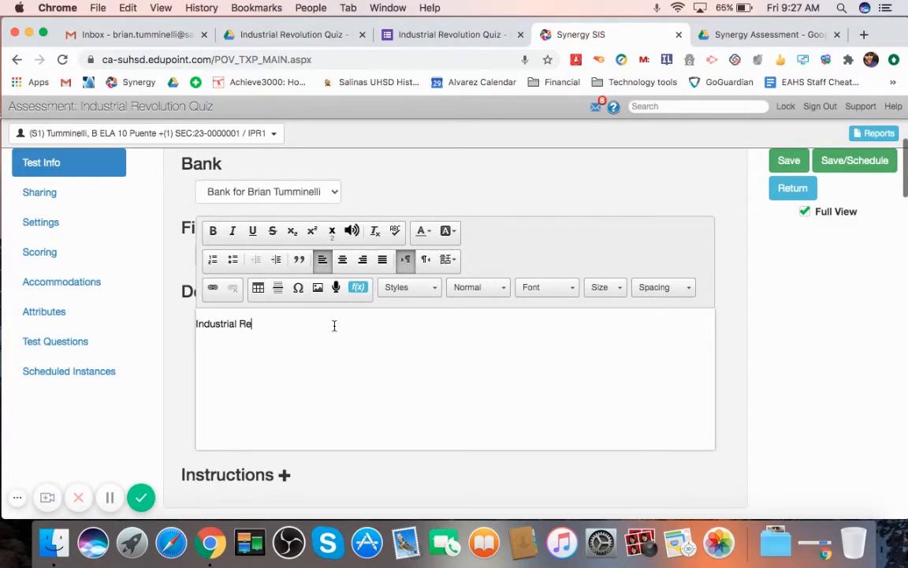
text(volution Quiz)
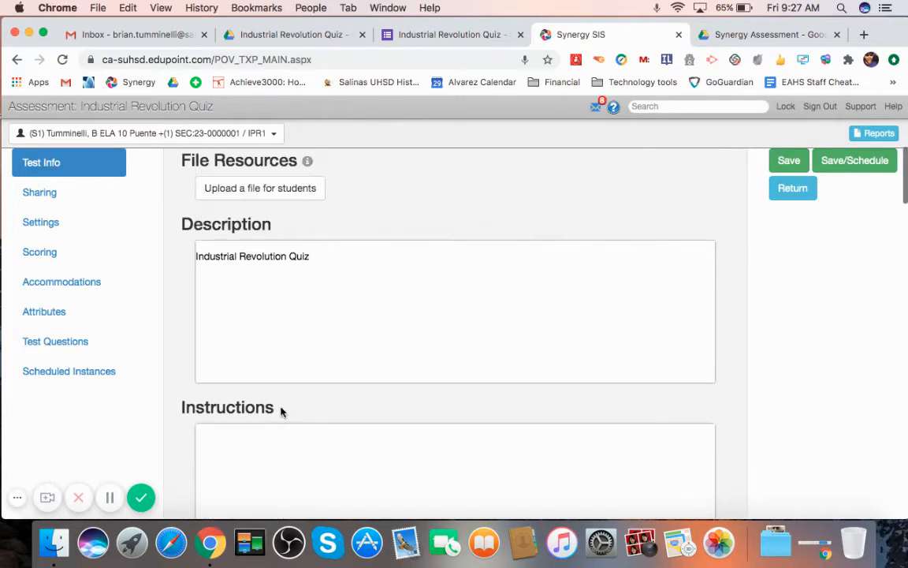
text(Do your very best)
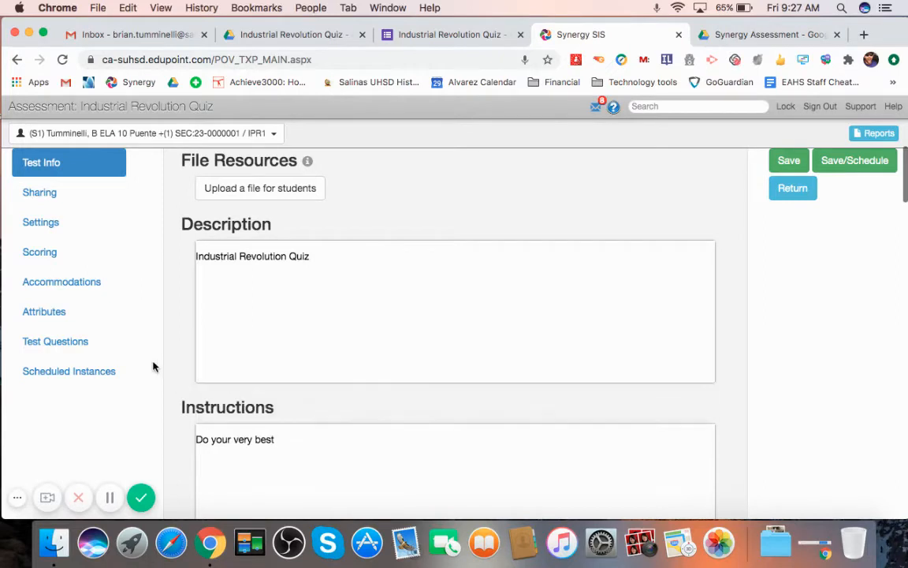
Share the quiz with the Everett Alvarez High School Update user group and clear the search
scroll(down, 3)
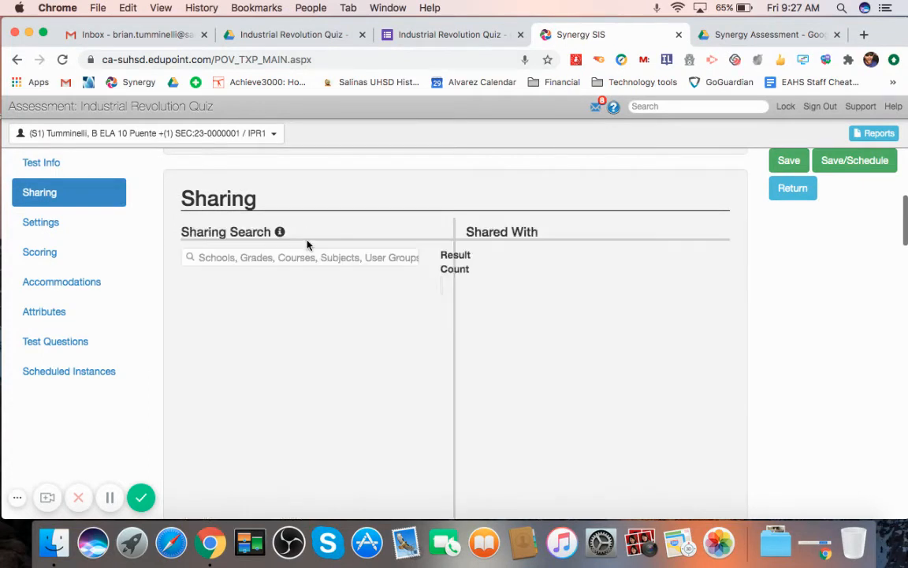
click(299, 257)
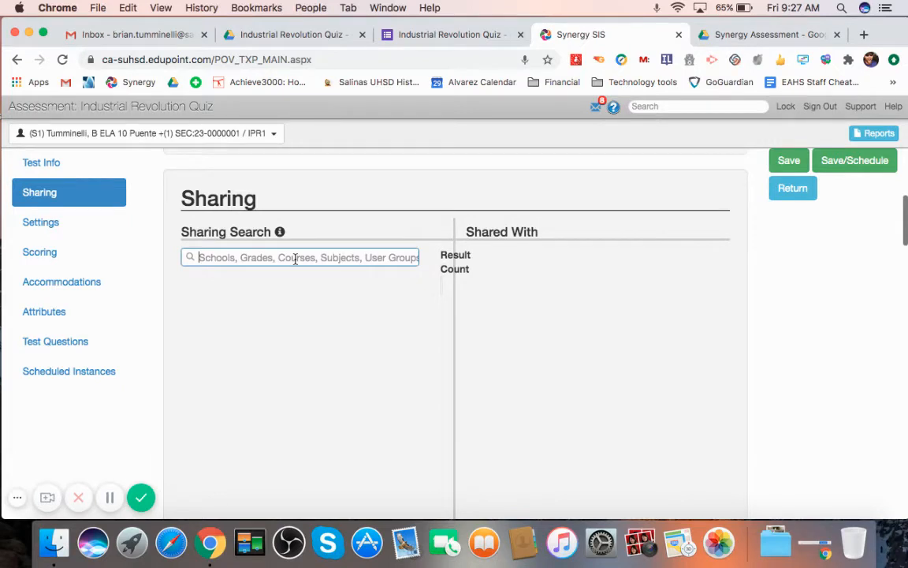
text(Everett Alvare)
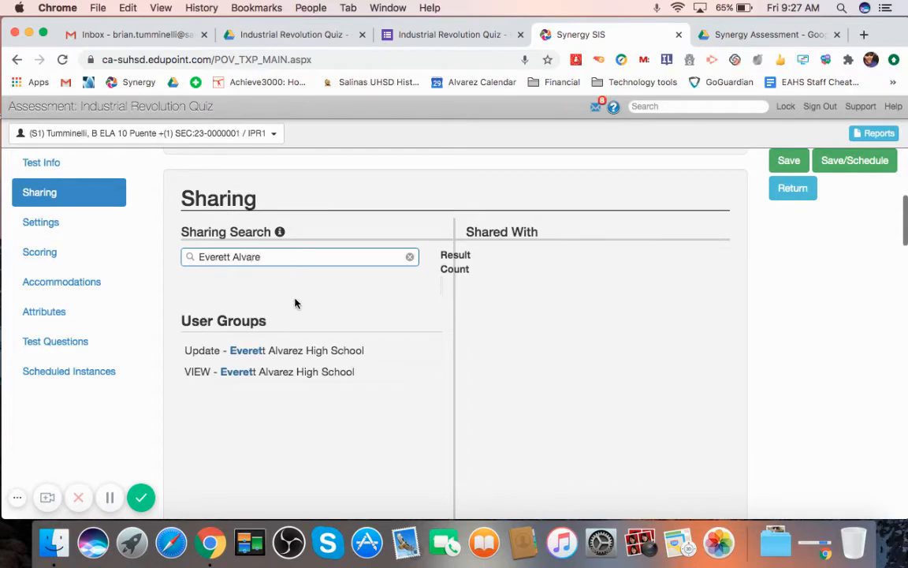
click(275, 350)
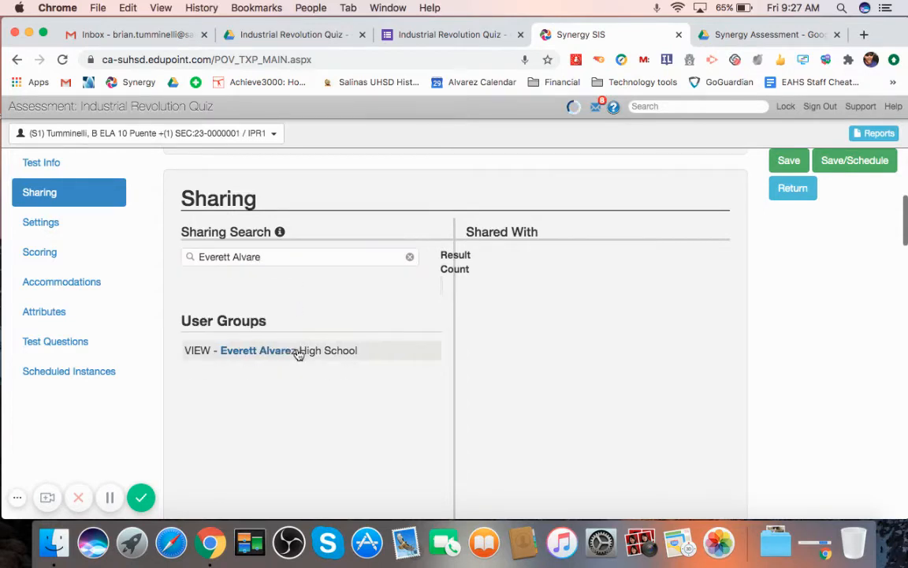
click(259, 350)
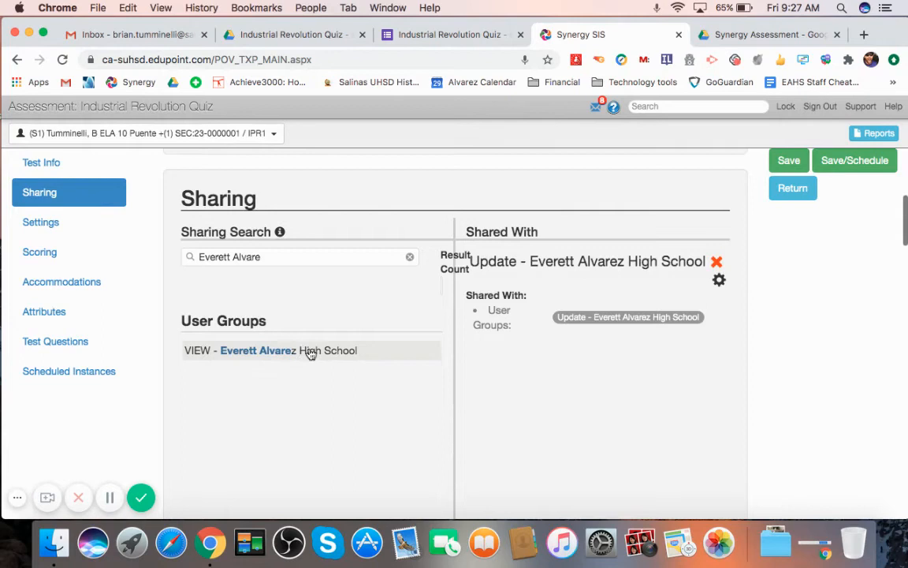
click(299, 255)
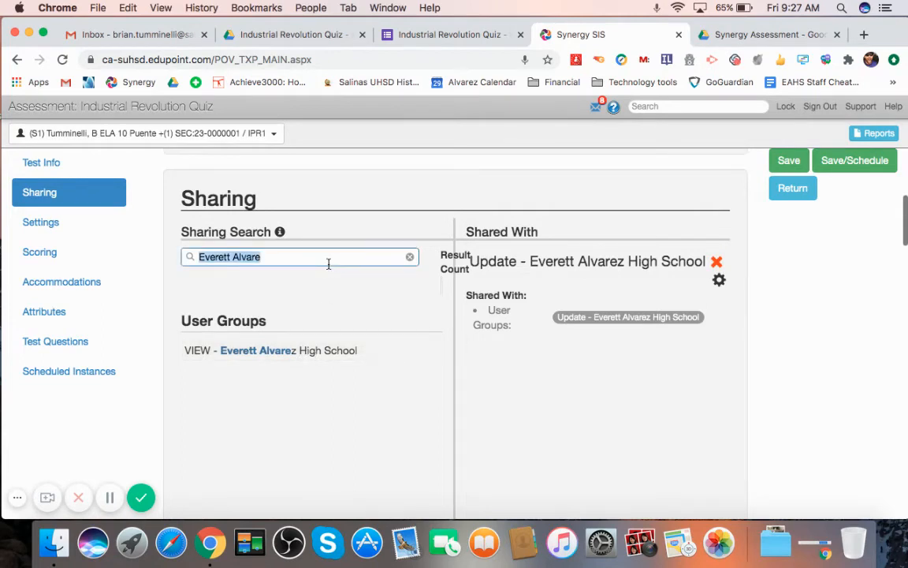
click(410, 256)
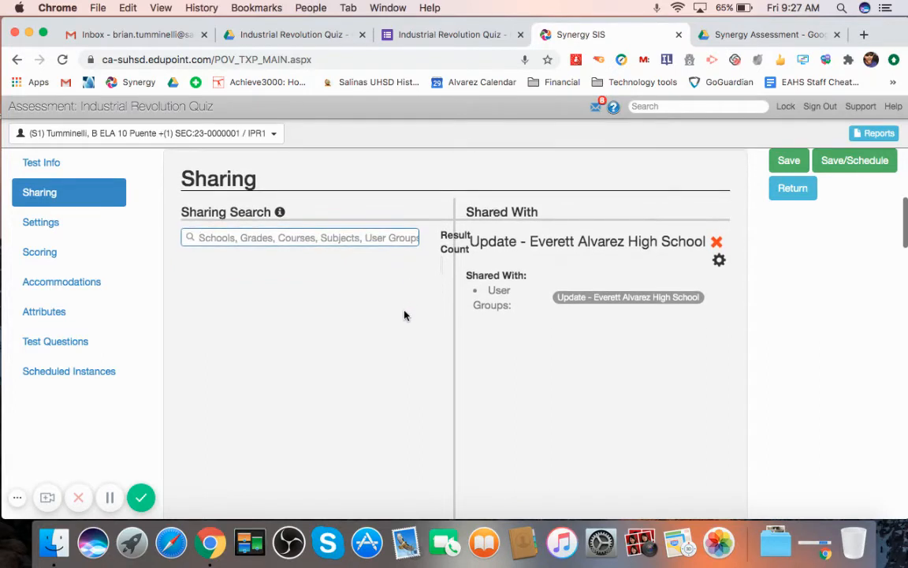
click(716, 242)
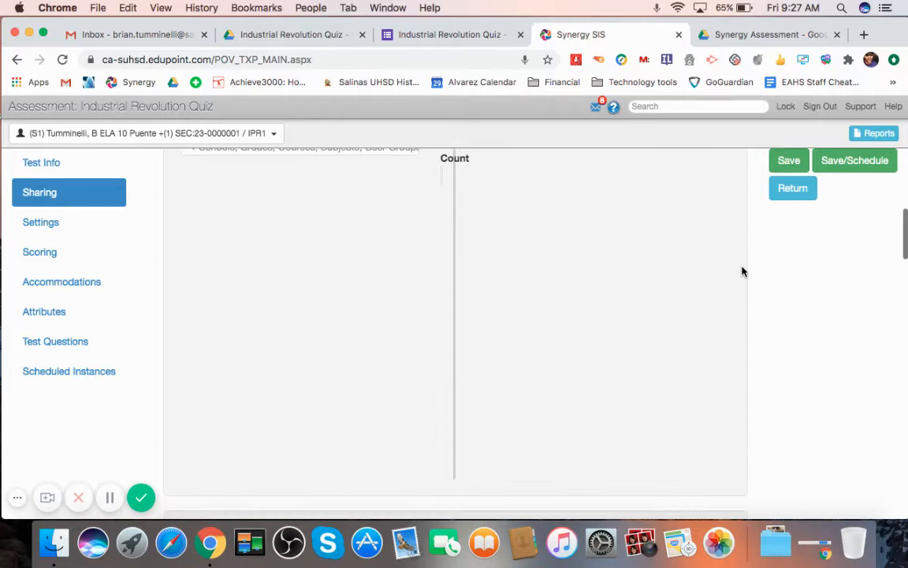
Show the quiz's Settings section with its test-level options
click(41, 220)
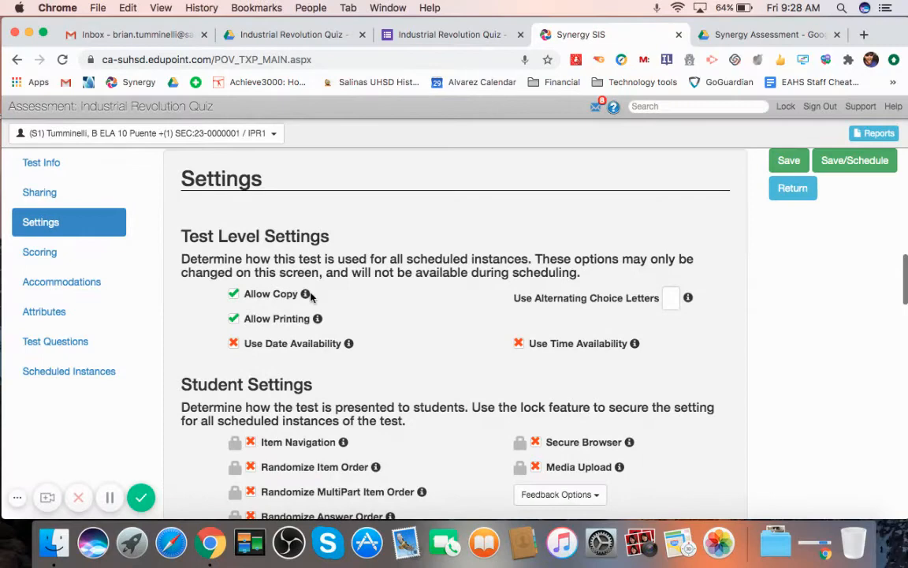
mouse_move(304, 293)
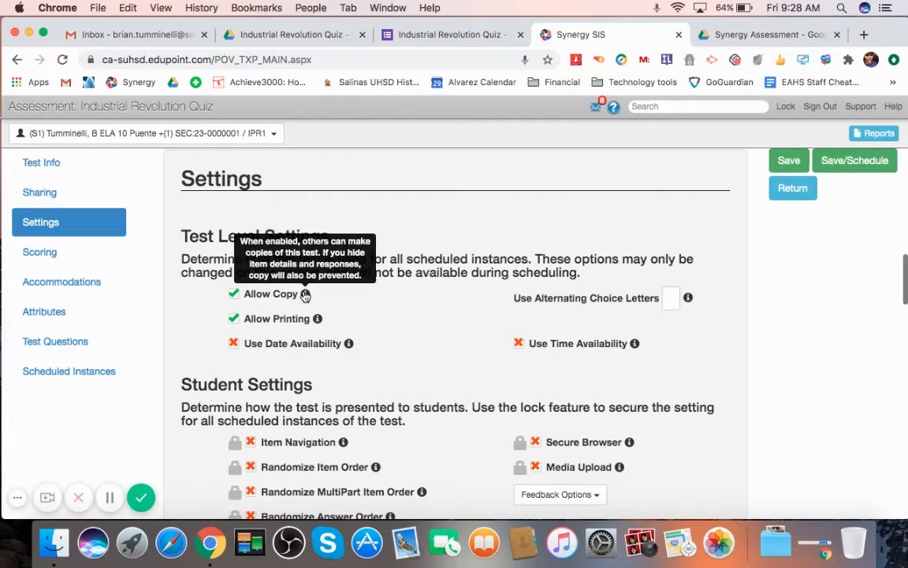
mouse_move(317, 321)
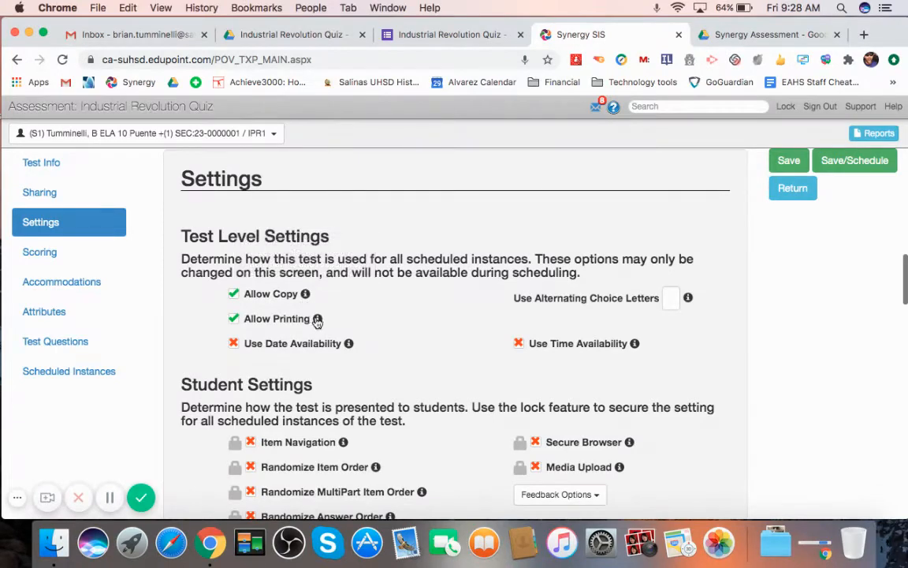
mouse_move(317, 318)
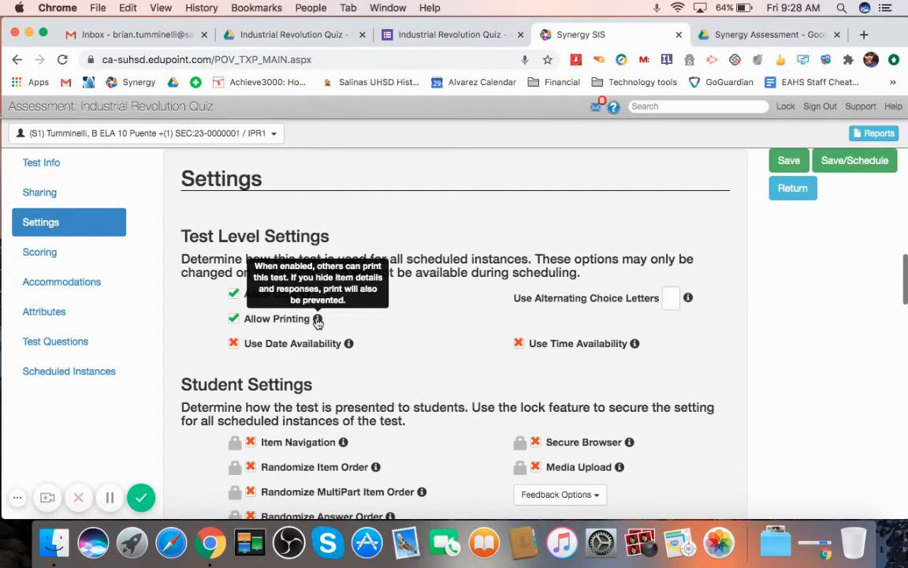
mouse_move(517, 329)
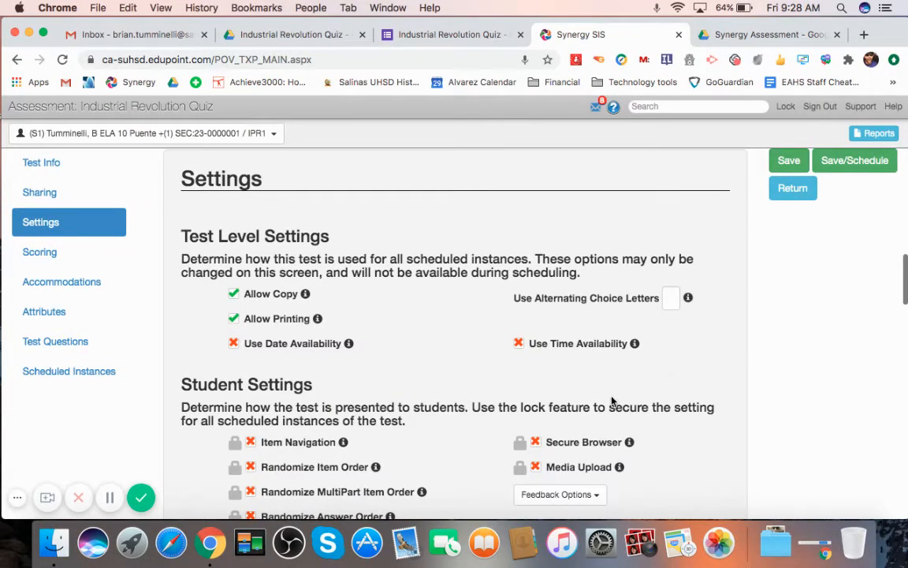
mouse_move(635, 343)
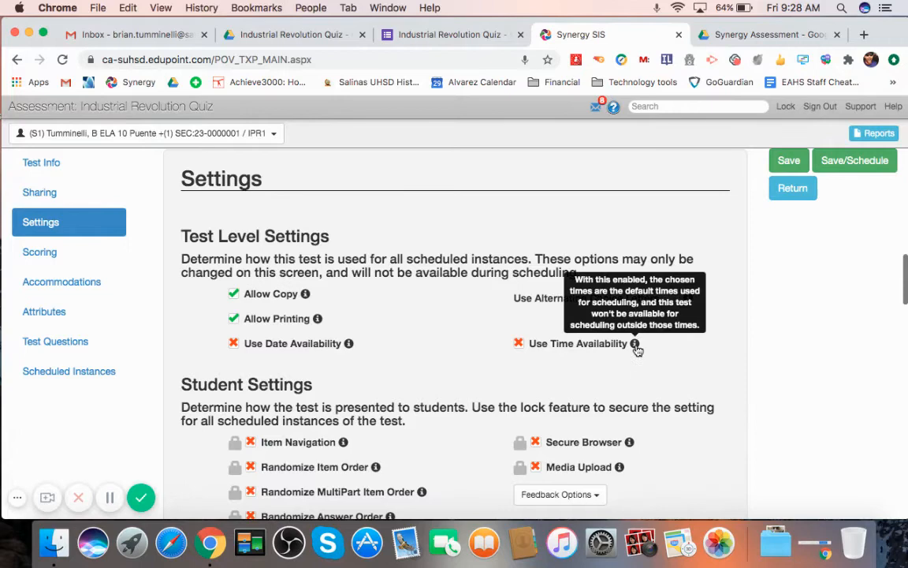
Turn on randomized item, multipart item and answer order for students, then reach Scoring
scroll(down, 3)
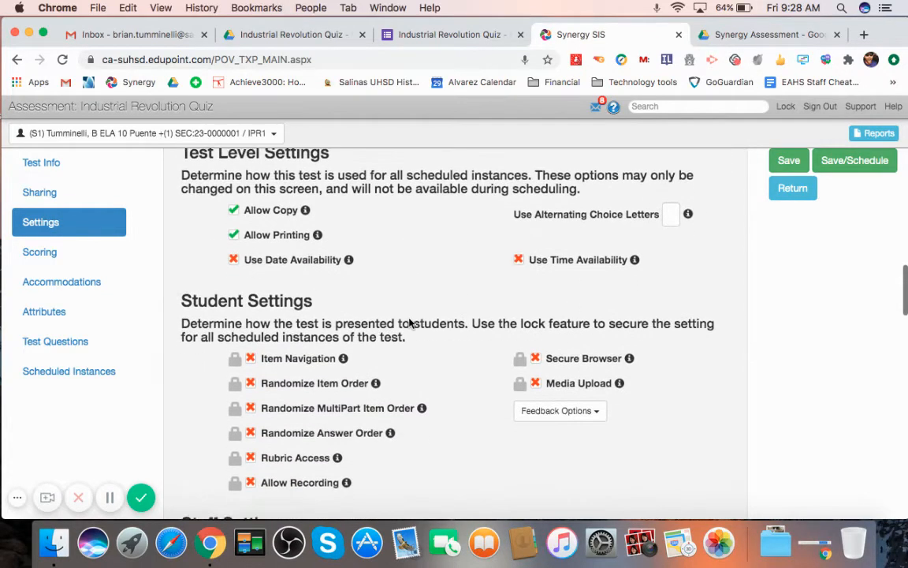
scroll(down, 3)
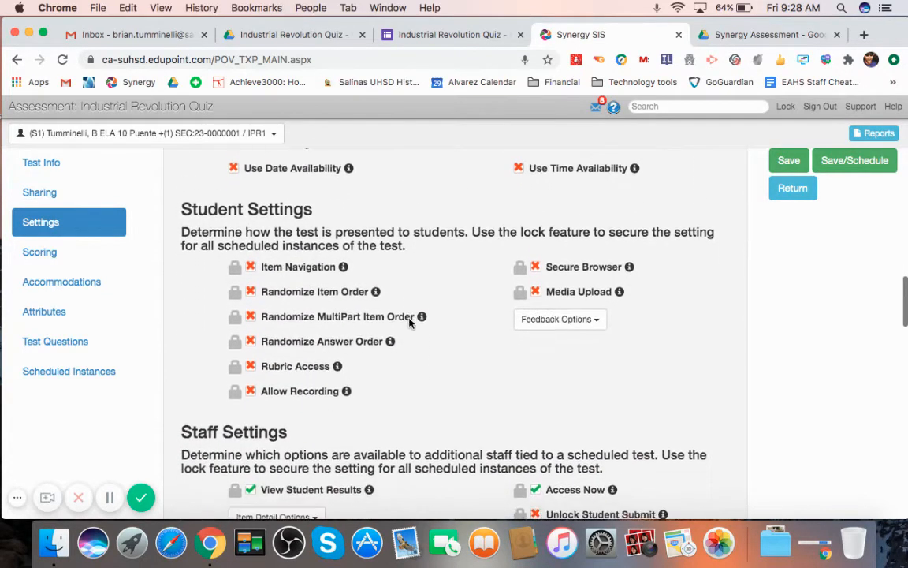
scroll(down, 3)
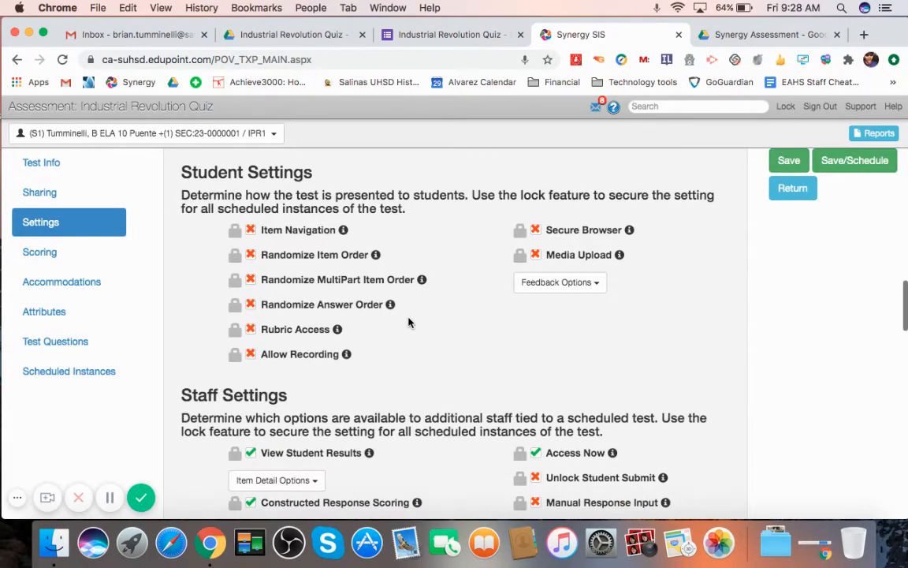
mouse_move(406, 306)
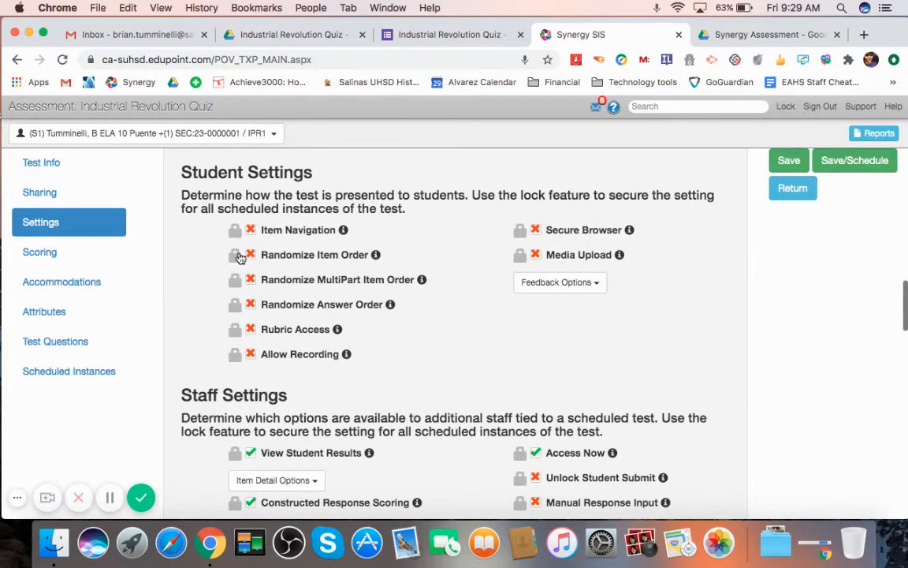
mouse_move(376, 253)
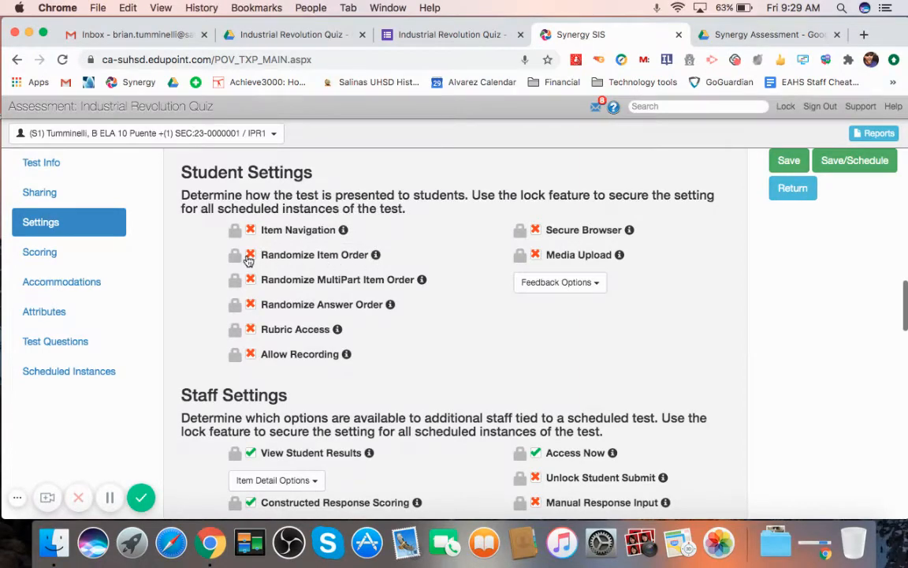
click(251, 256)
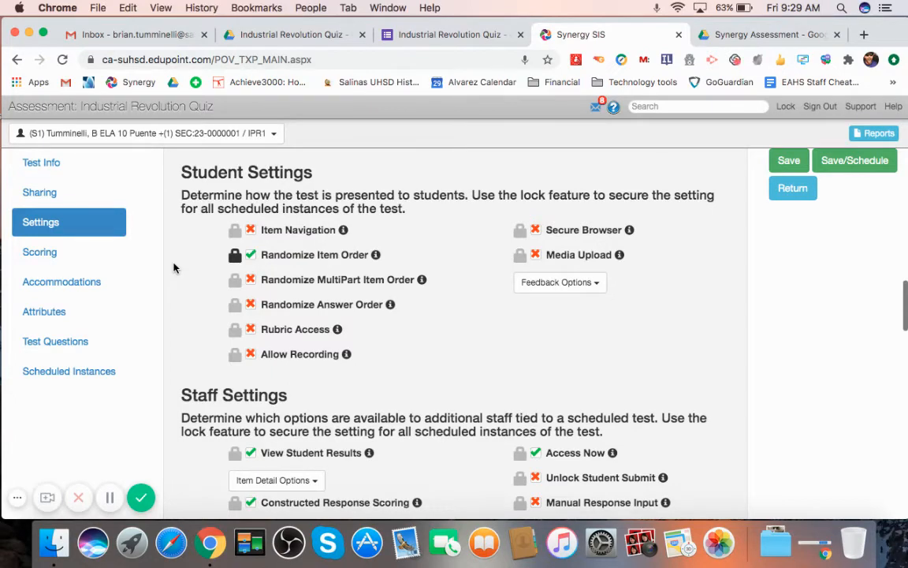
mouse_move(202, 298)
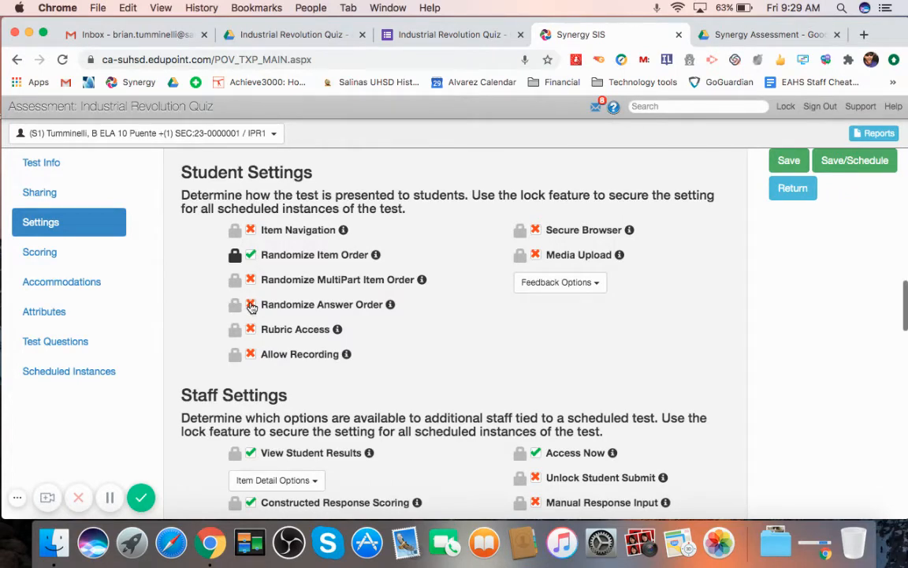
click(251, 305)
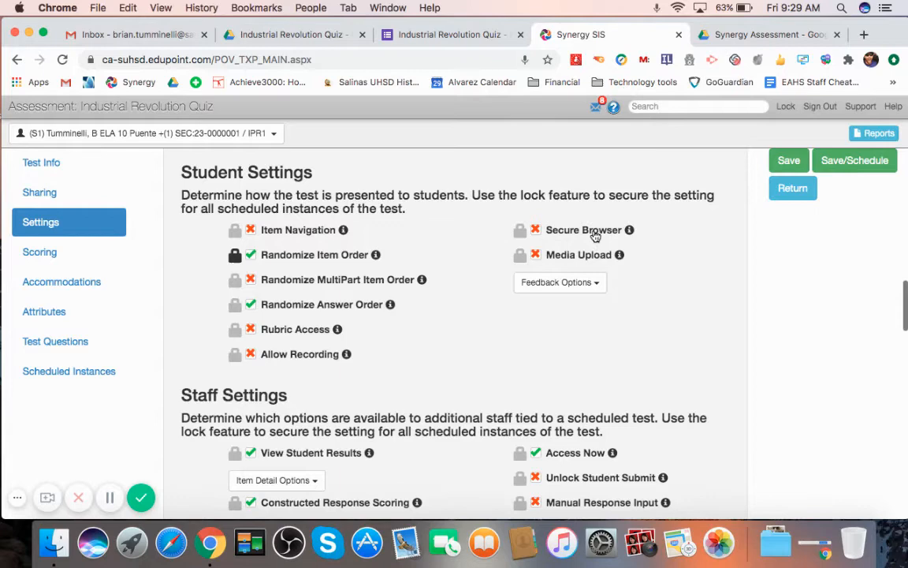
mouse_move(591, 254)
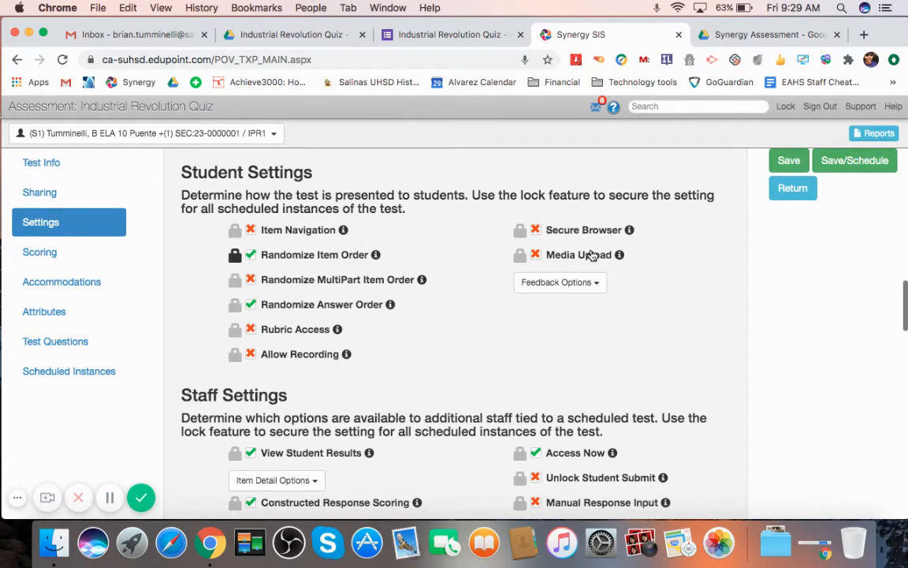
scroll(down, 3)
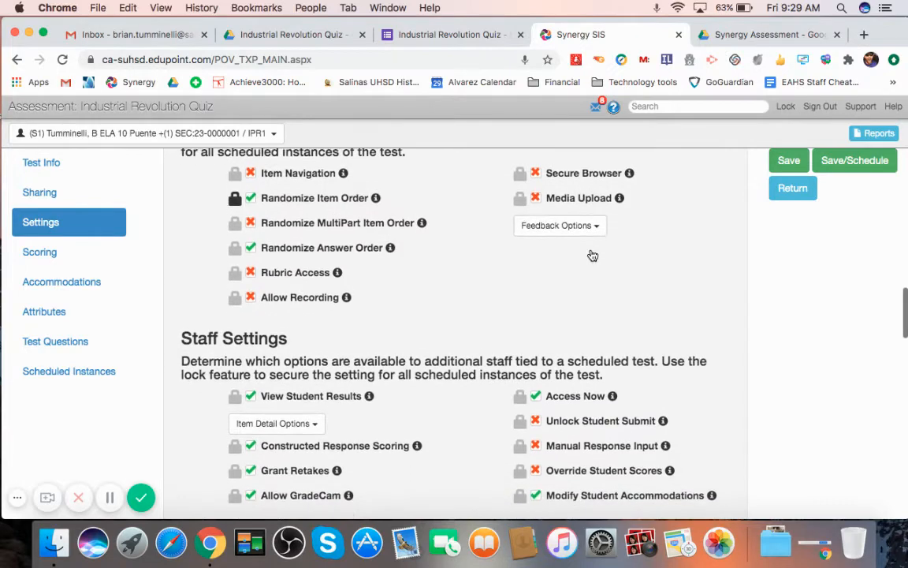
scroll(down, 3)
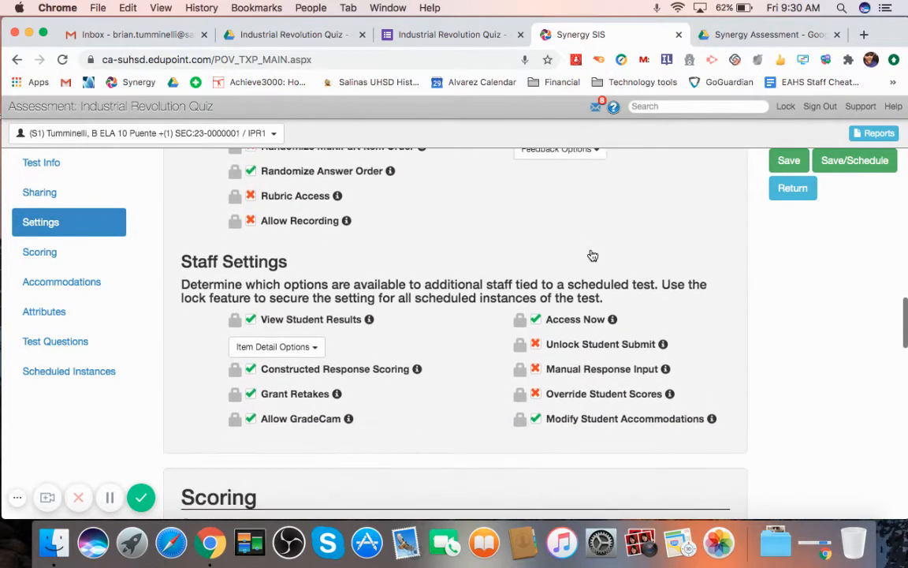
scroll(down, 3)
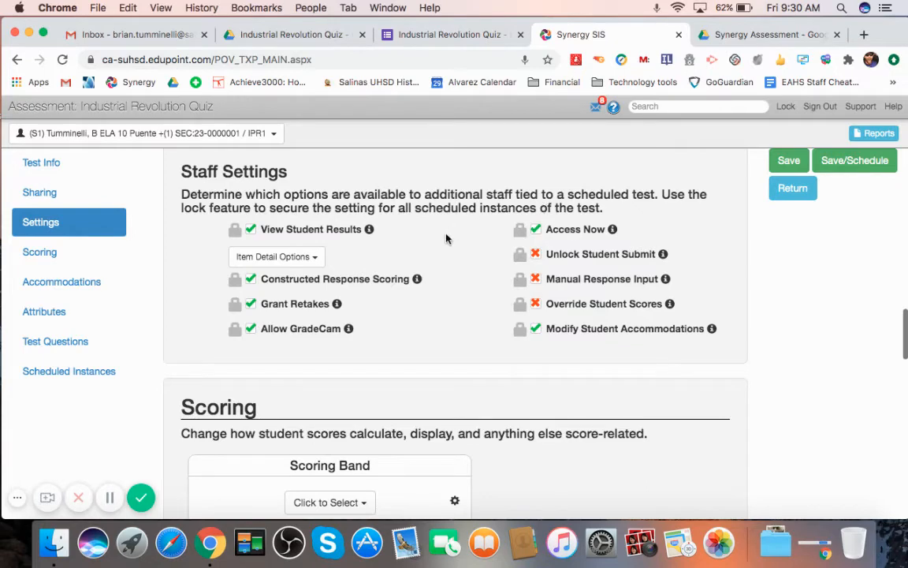
scroll(down, 3)
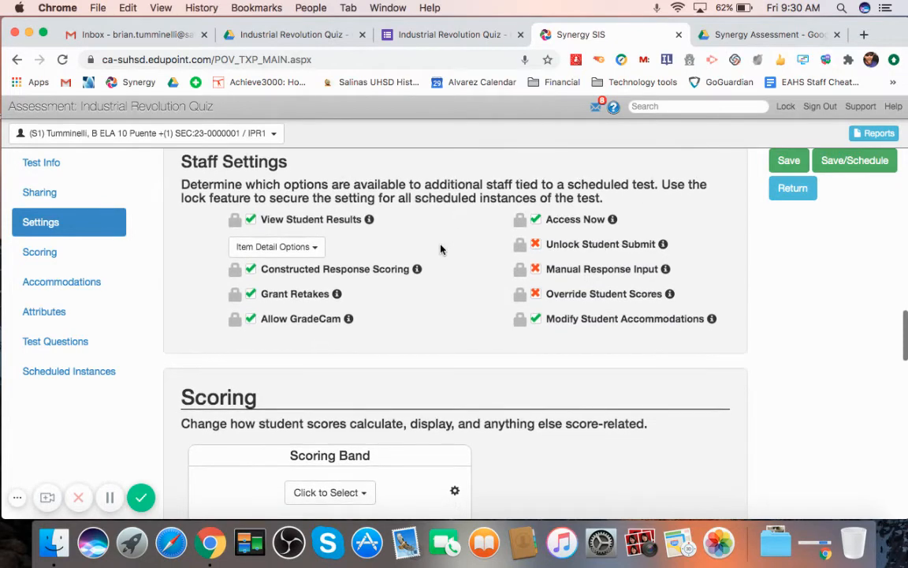
scroll(down, 3)
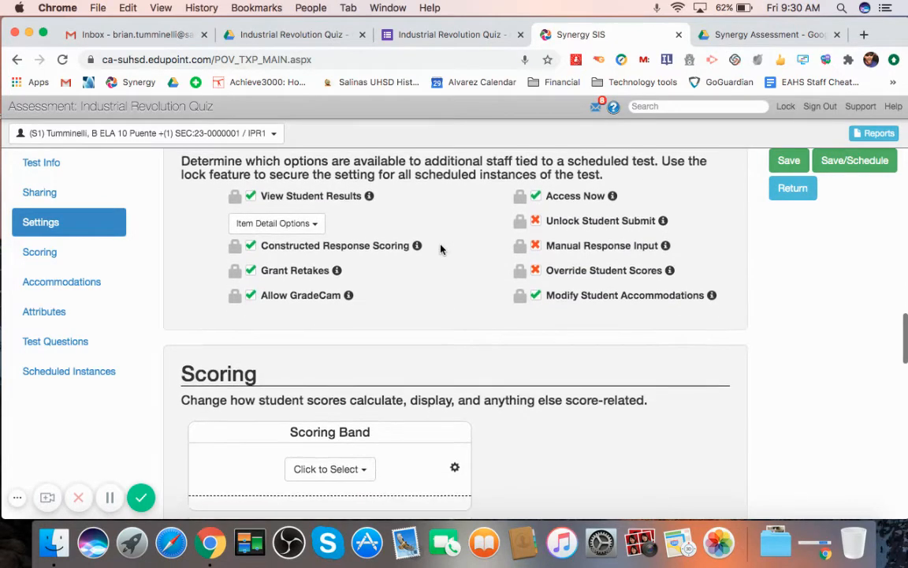
scroll(down, 3)
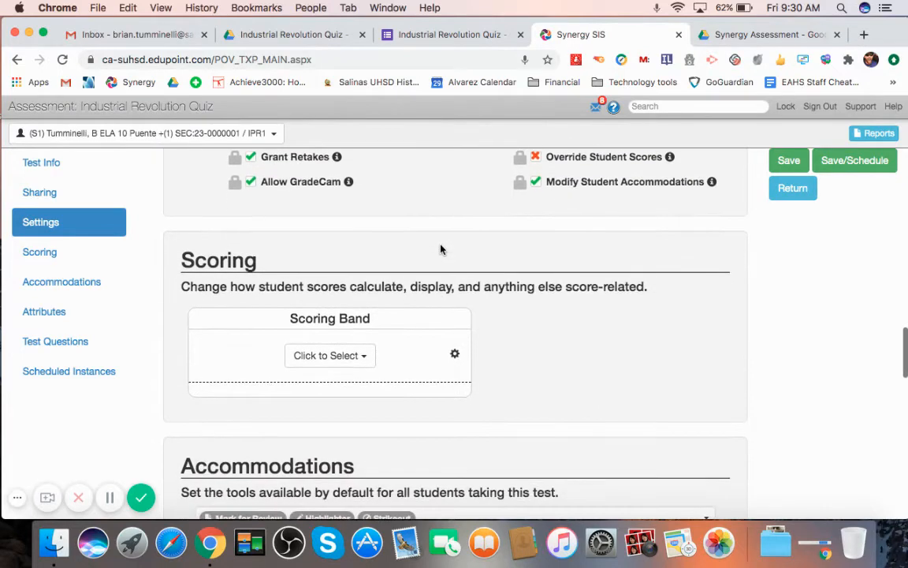
Create a new scoring band 'Test Band' with values 2 and 5
scroll(down, 3)
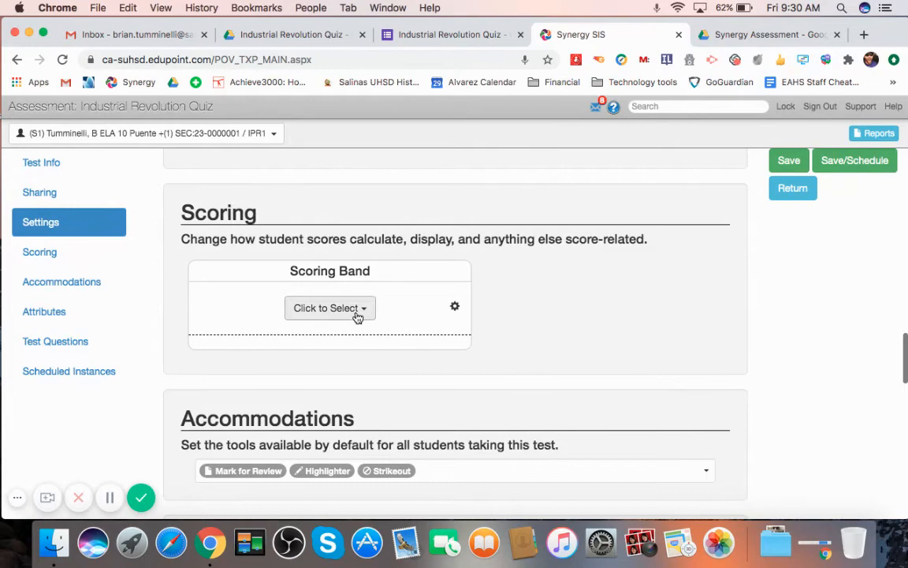
mouse_move(365, 308)
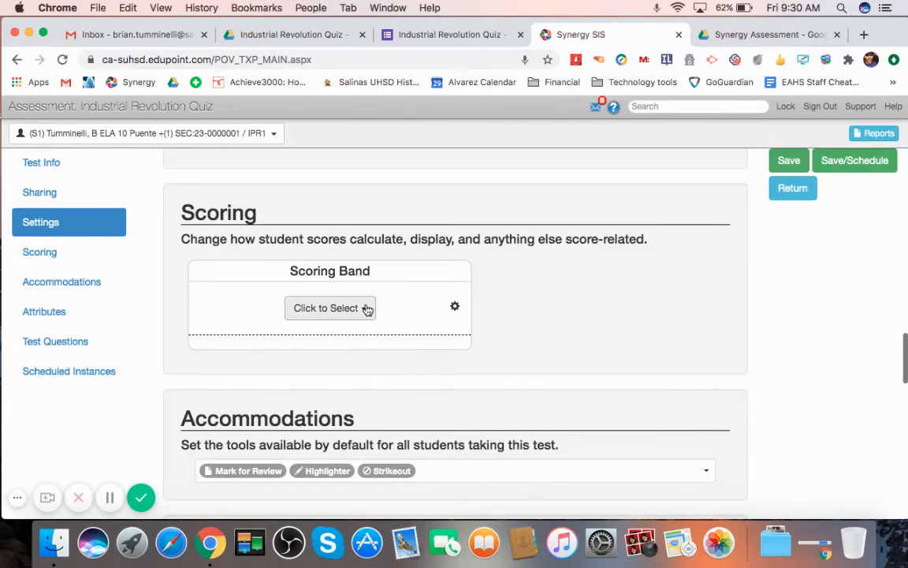
mouse_move(512, 296)
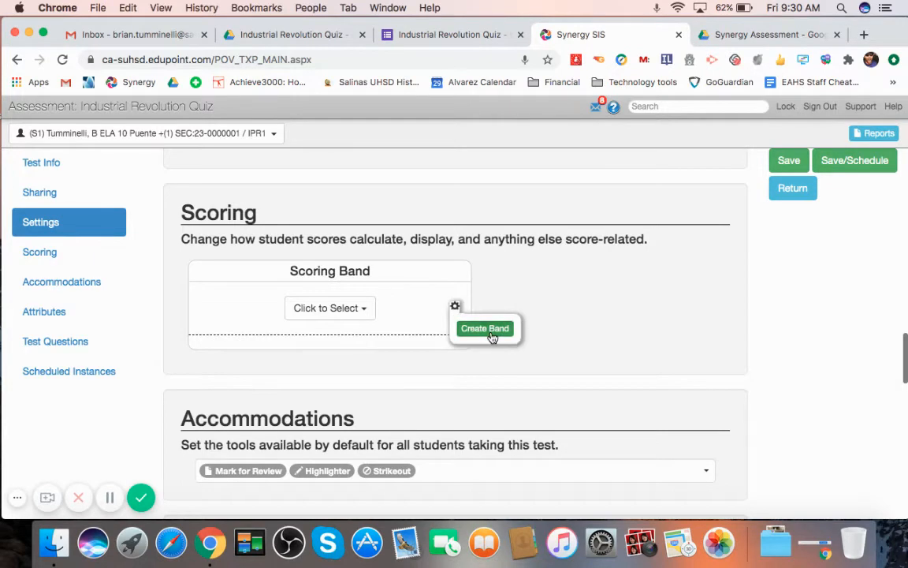
click(486, 328)
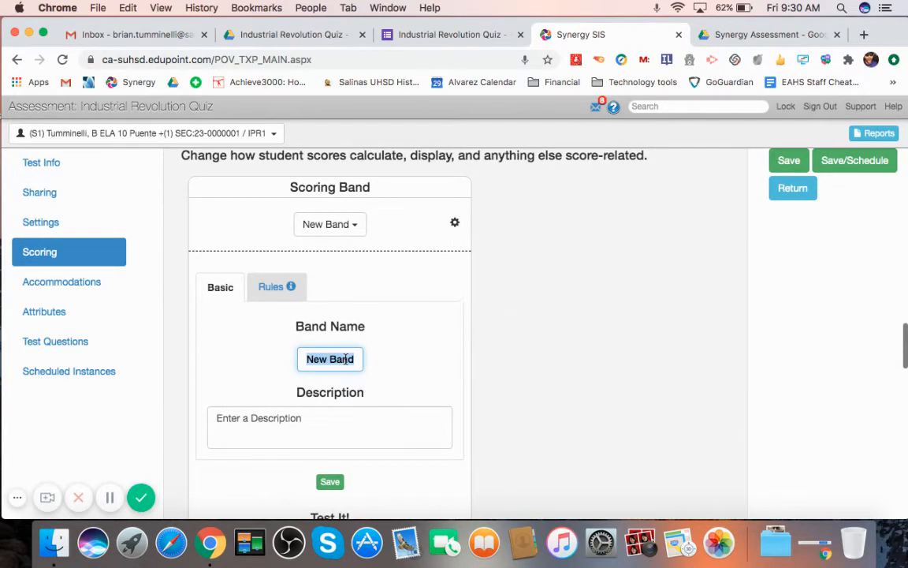
text(Test Band)
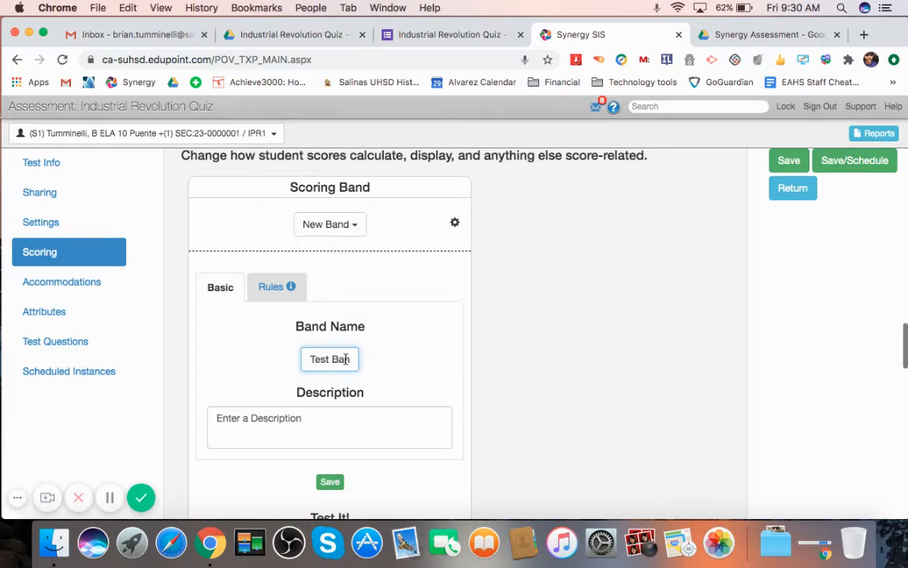
scroll(down, 3)
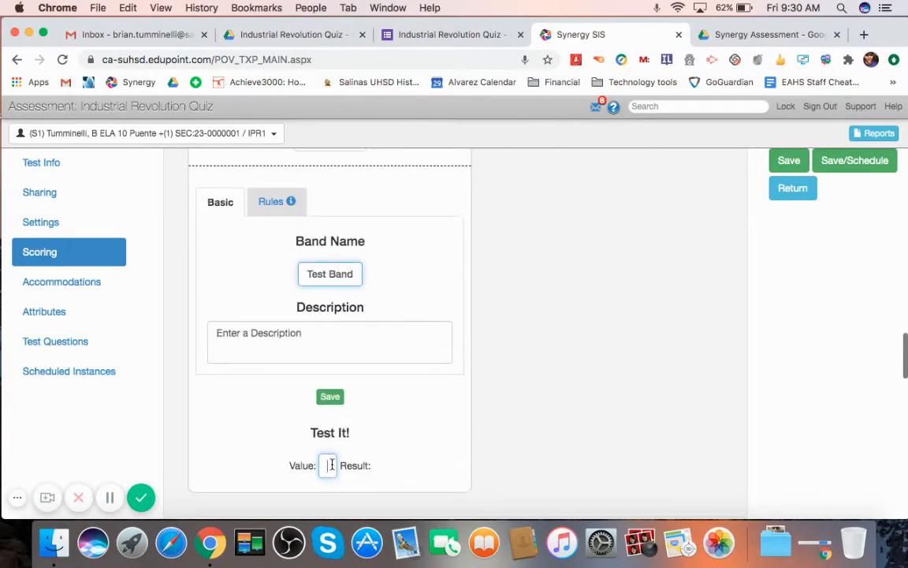
text(2)
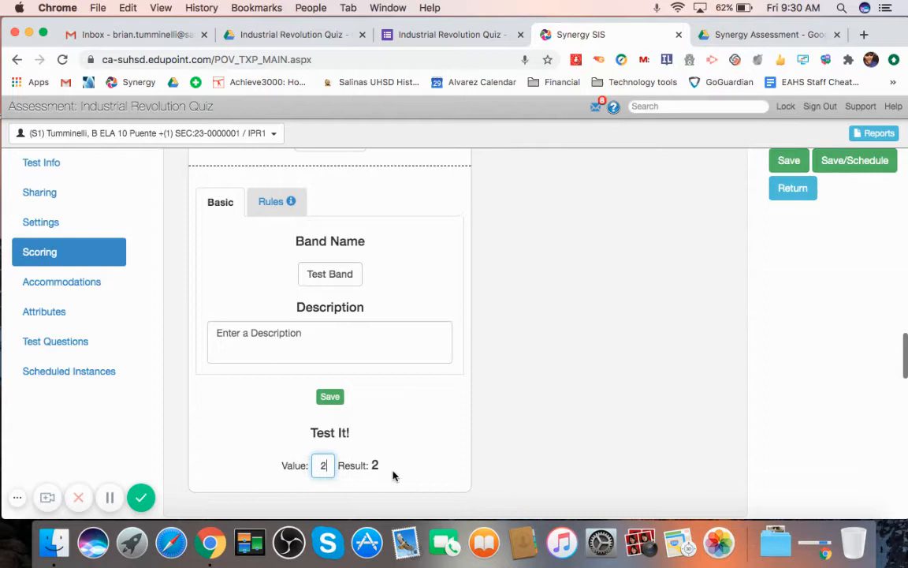
text(5)
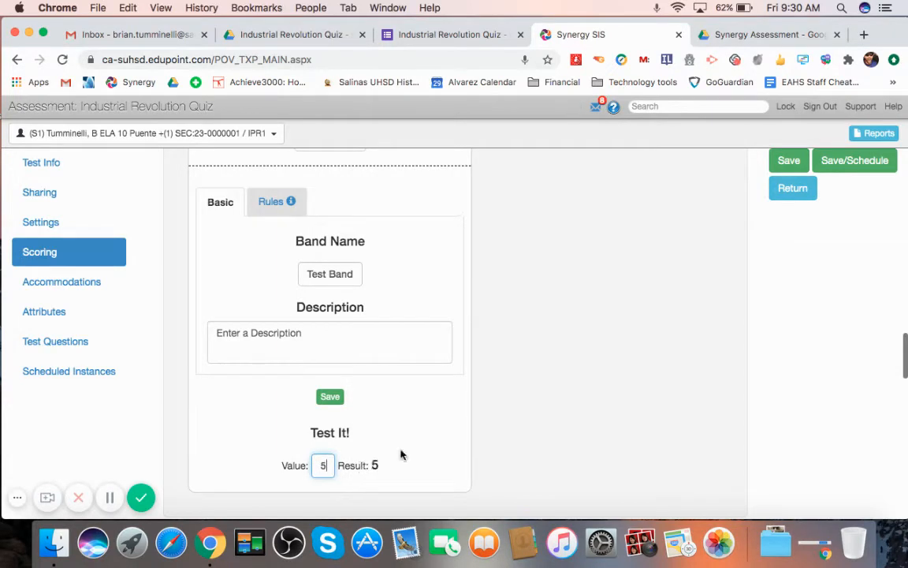
Add two score-band rules, then choose the scoring band for the quiz
click(271, 202)
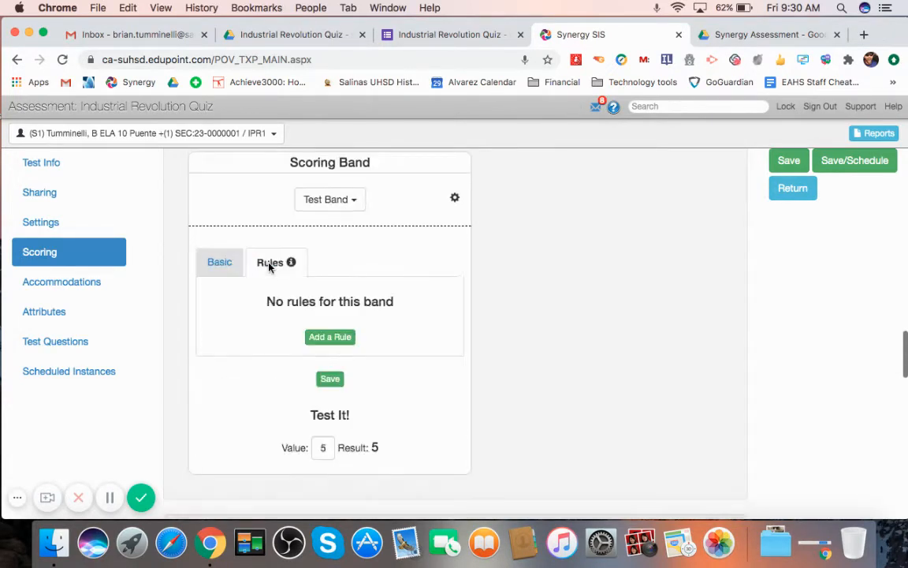
scroll(down, 3)
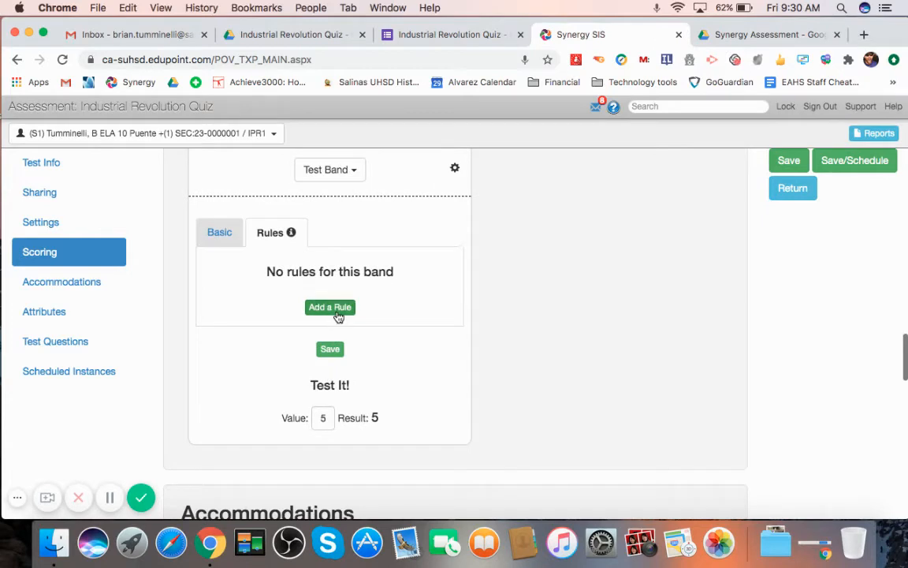
click(330, 305)
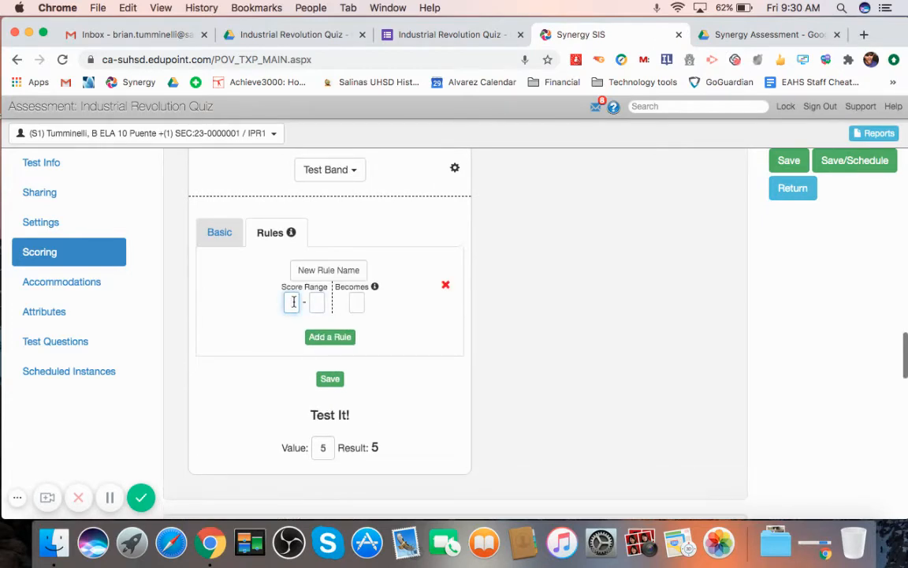
text(2)
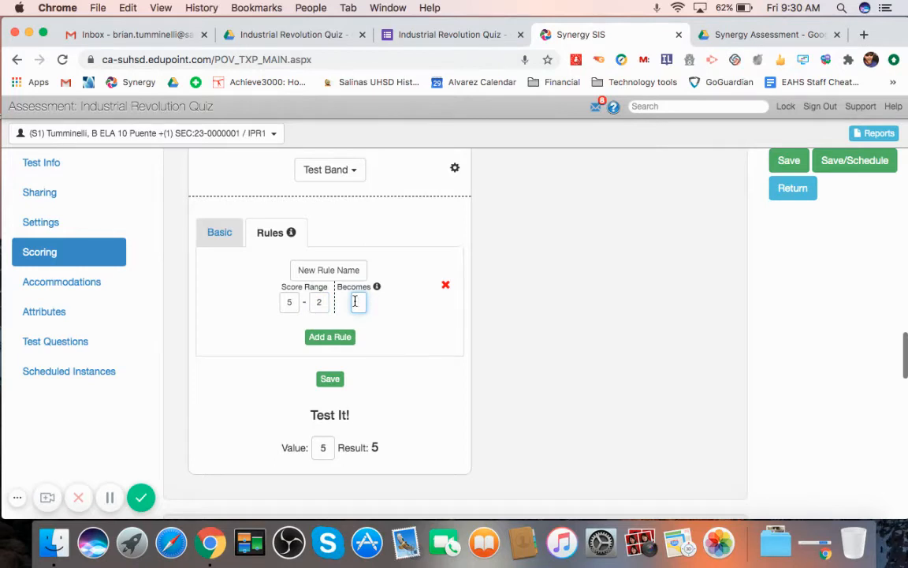
click(329, 337)
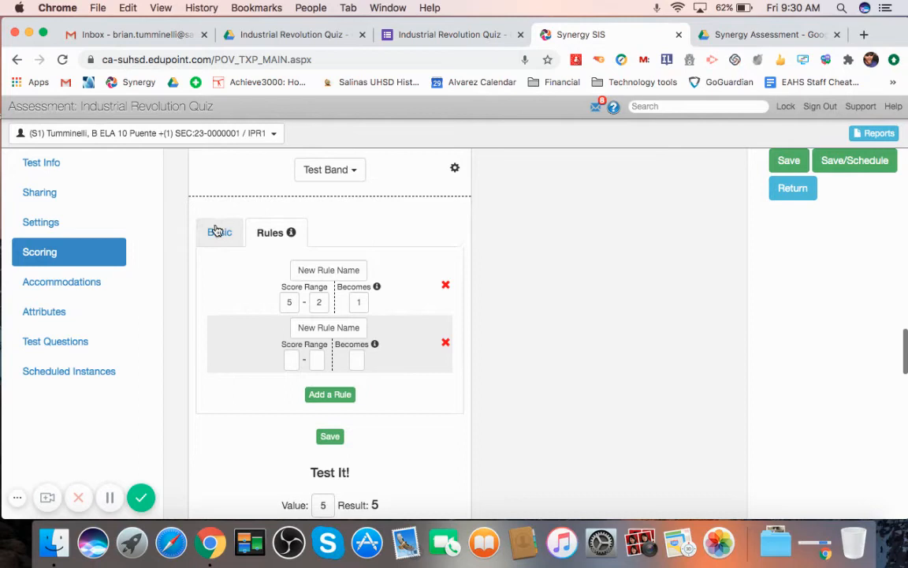
click(221, 232)
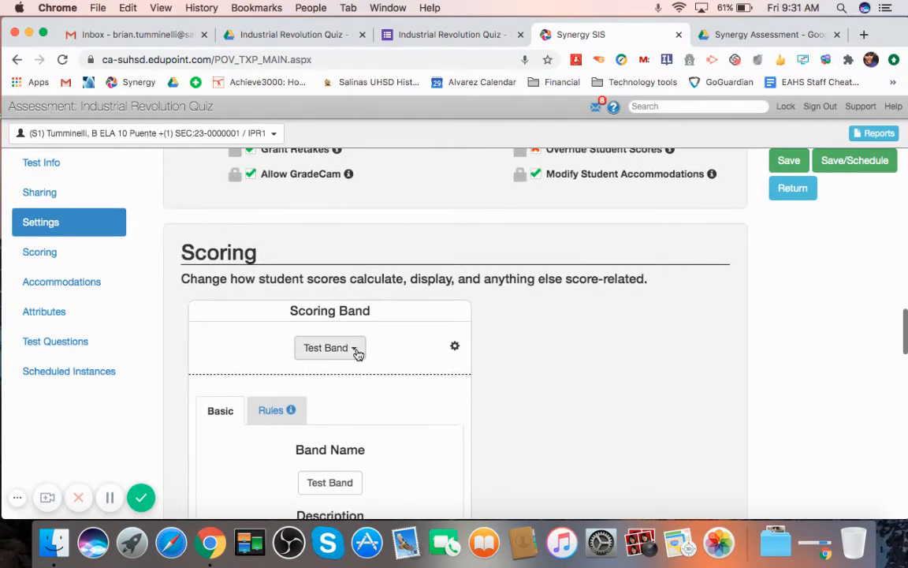
click(329, 347)
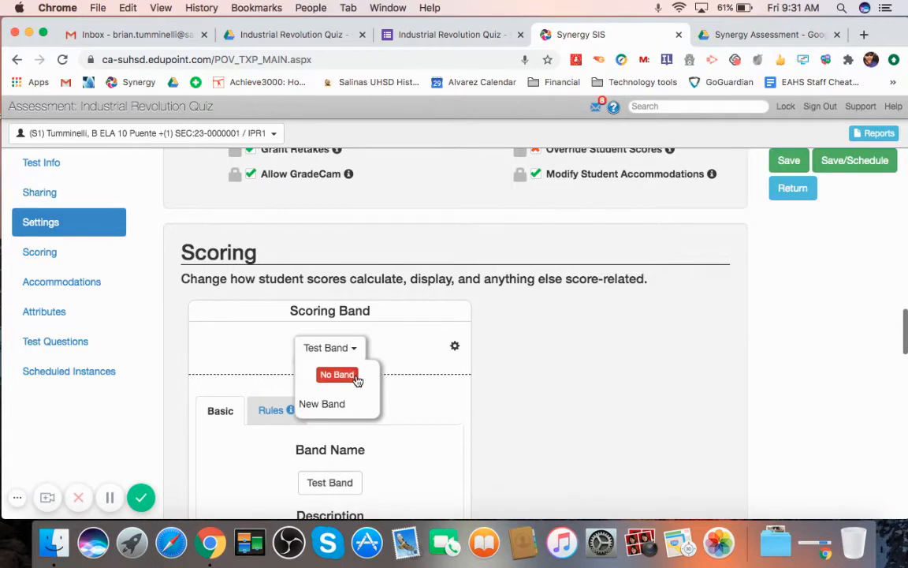
click(337, 375)
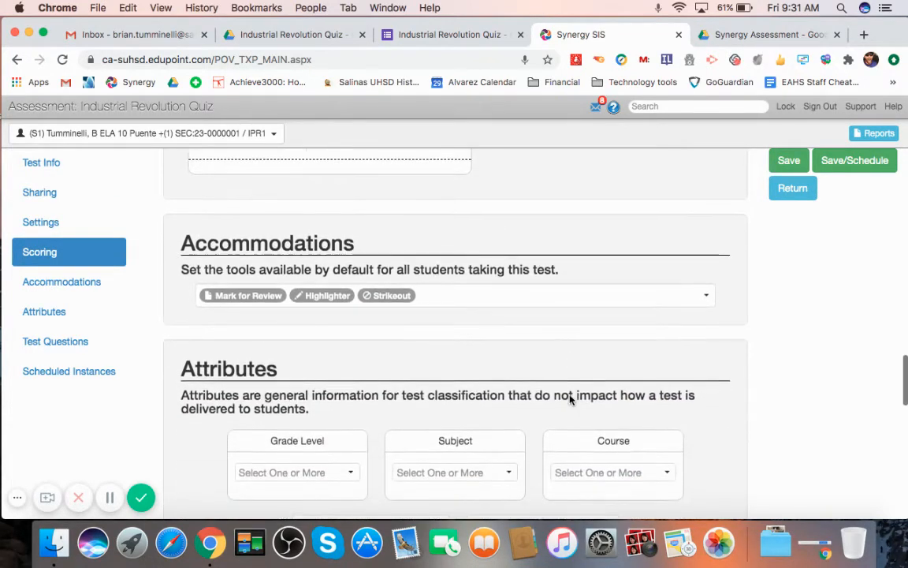
Enable Text-To-Speech, Text-To-Speech Passages and Color Tools as default accommodations
scroll(down, 3)
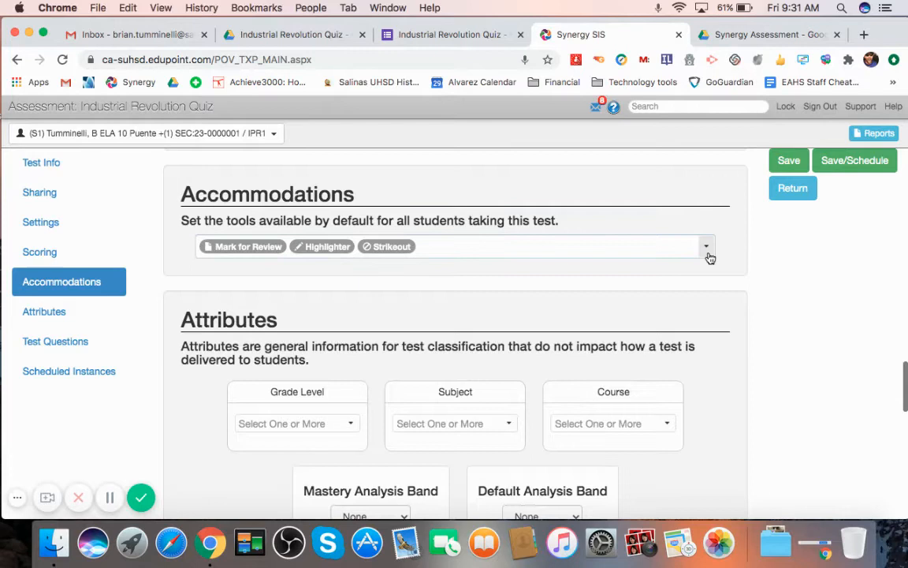
click(707, 246)
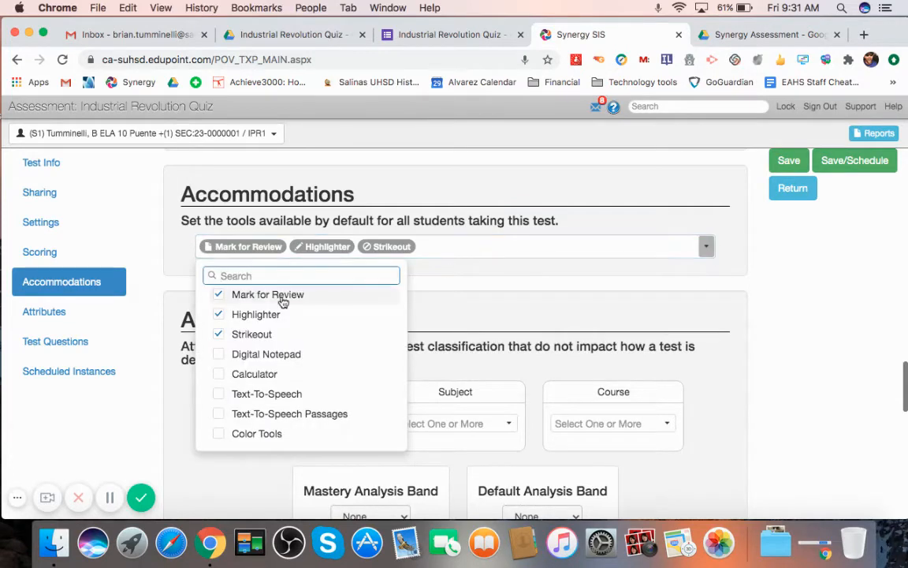
mouse_move(290, 354)
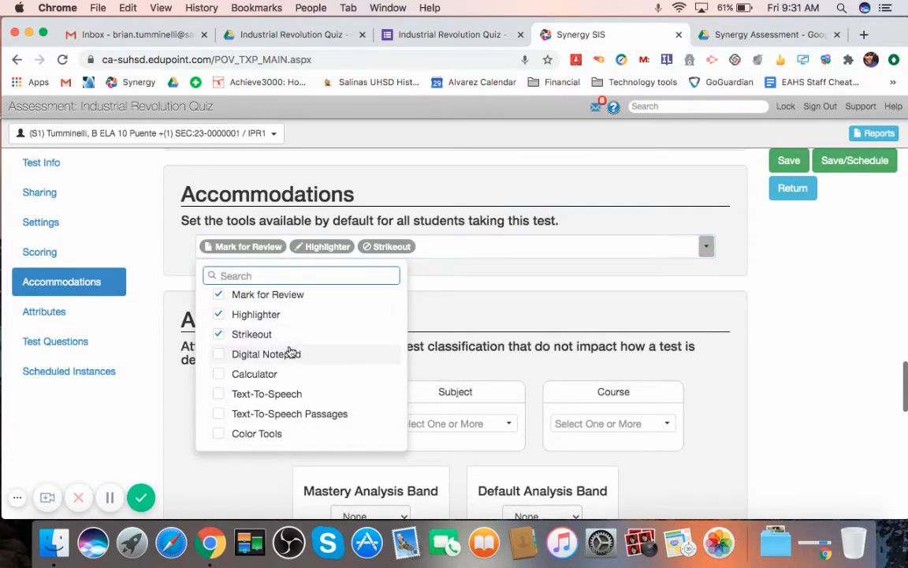
mouse_move(297, 374)
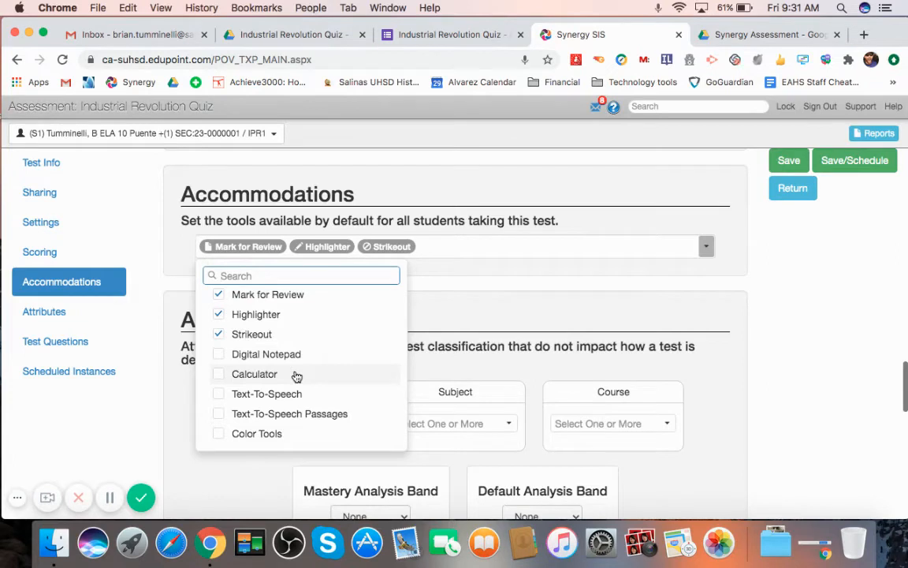
click(217, 374)
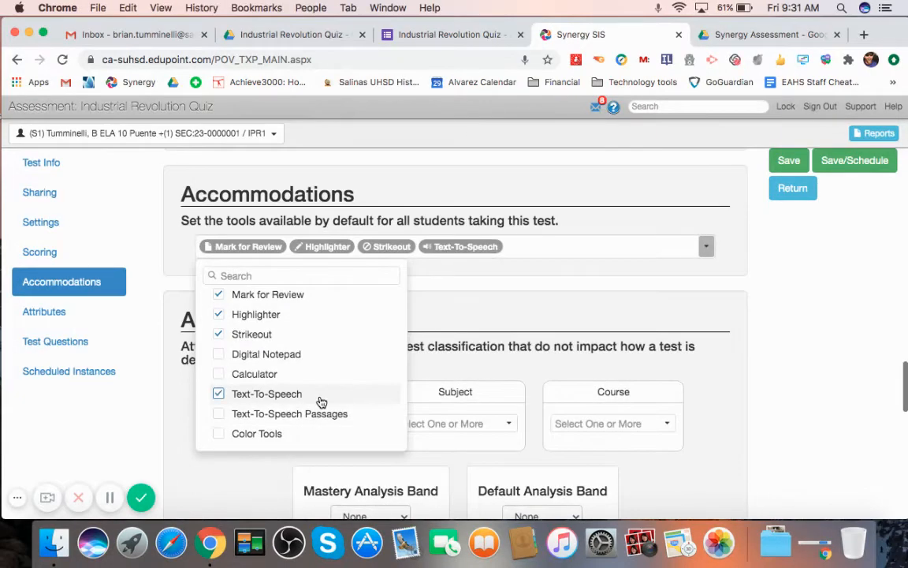
click(218, 413)
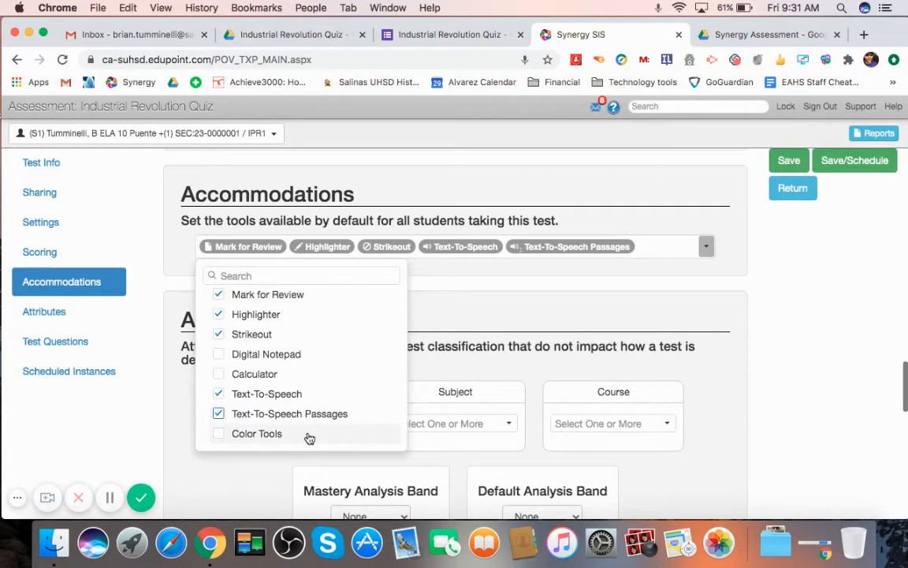
click(218, 432)
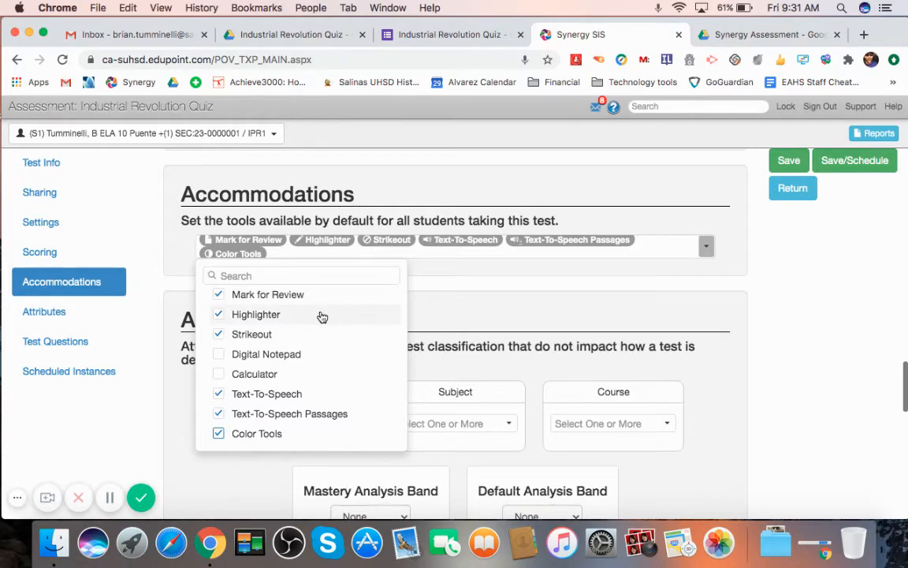
click(217, 432)
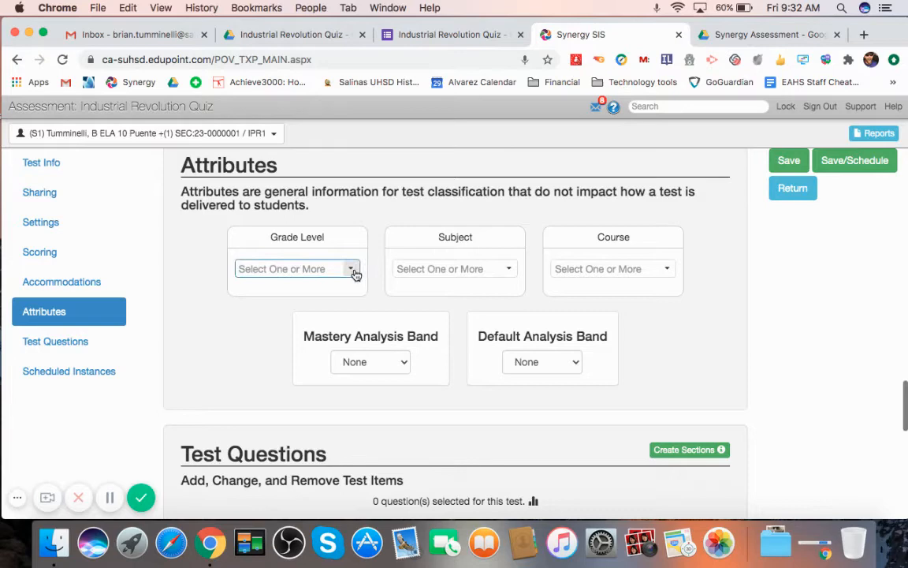
Tag the quiz with grades 09–12, a subject and the World History course
click(350, 268)
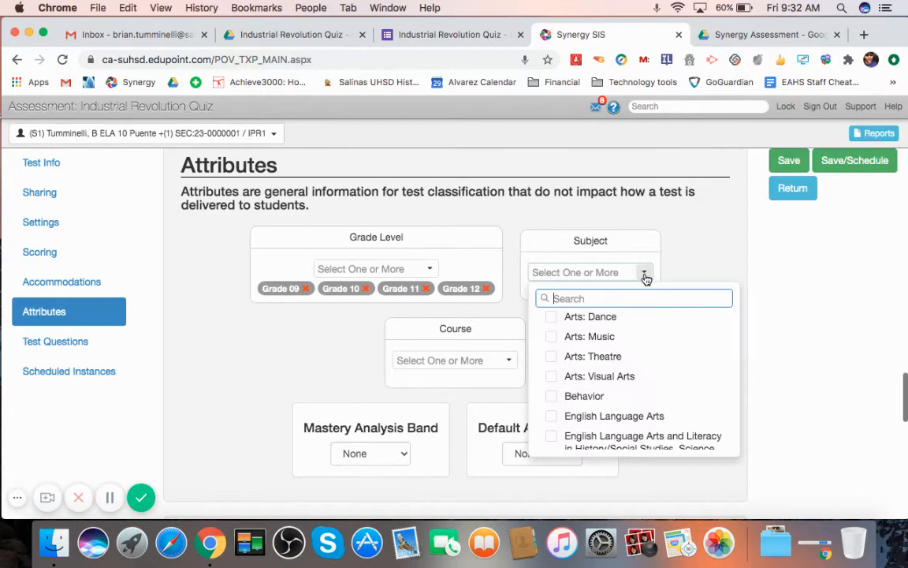
scroll(down, 3)
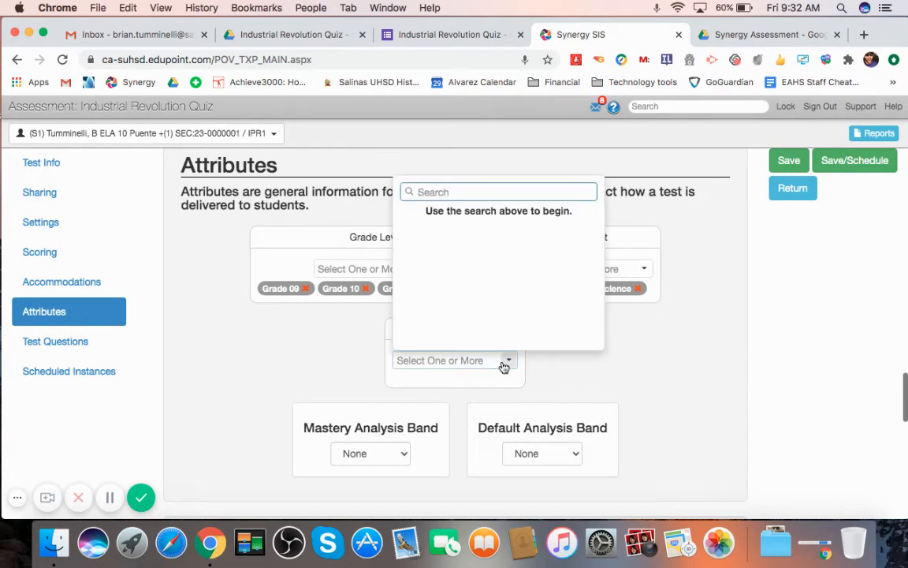
text(World)
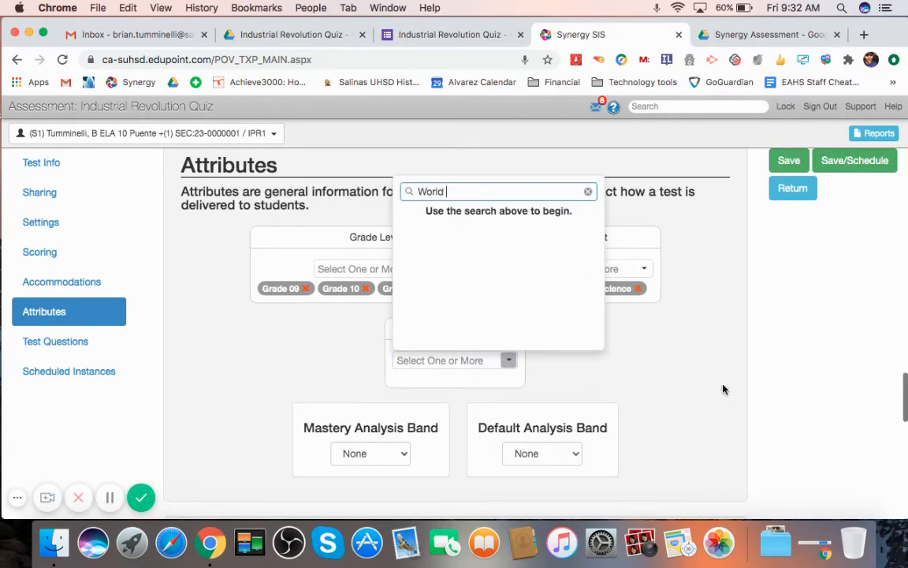
text(History)
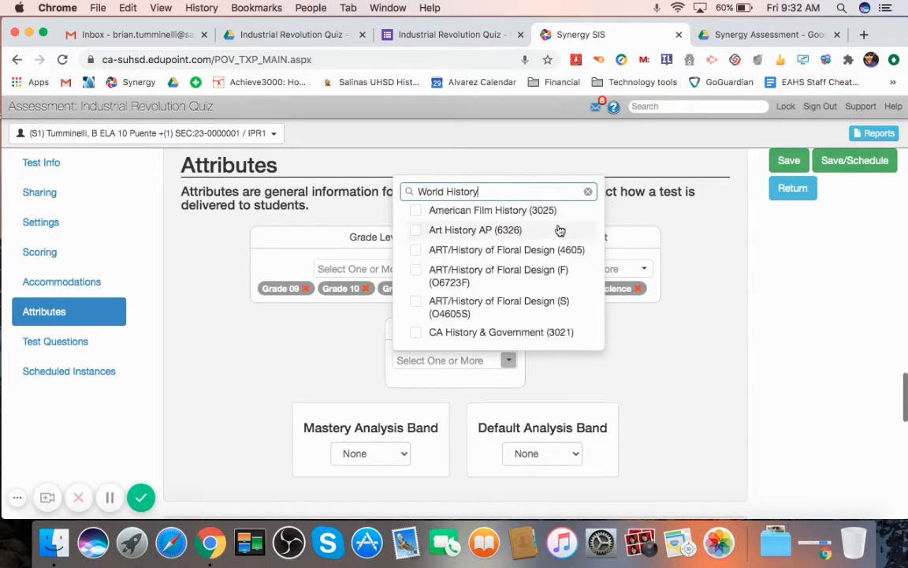
scroll(down, 3)
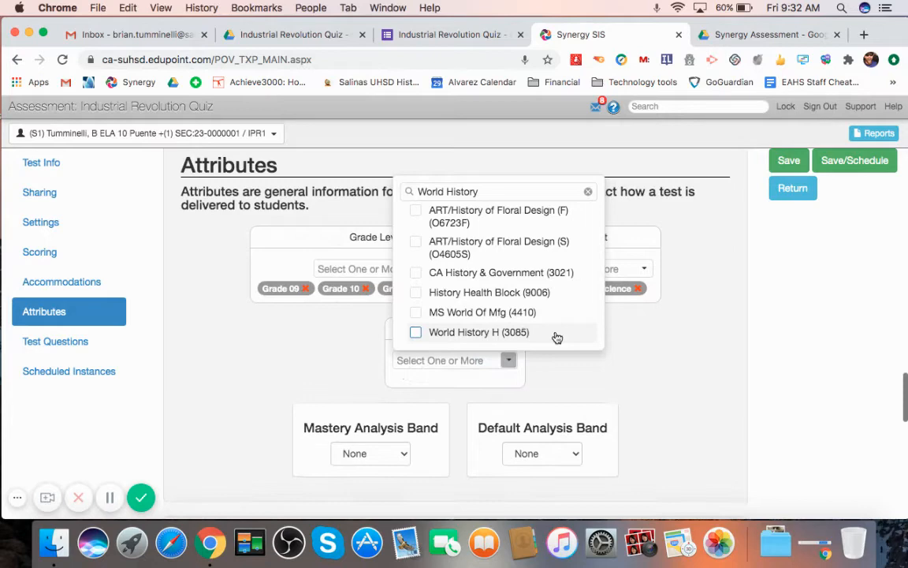
click(588, 191)
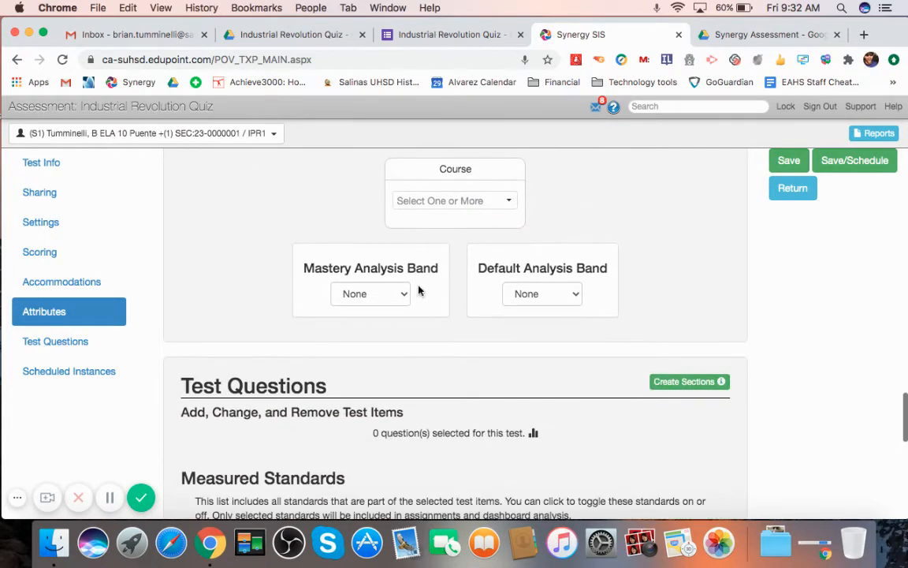
click(369, 293)
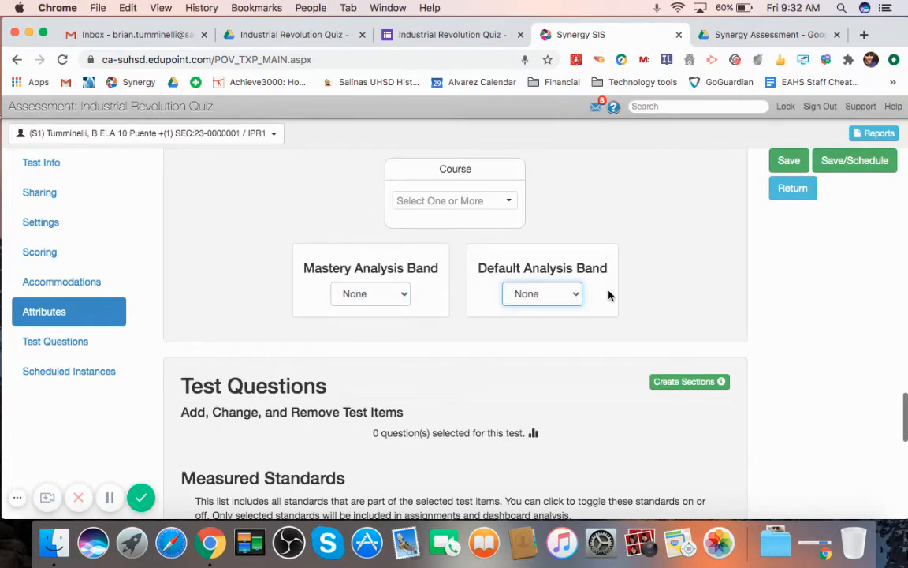
scroll(down, 3)
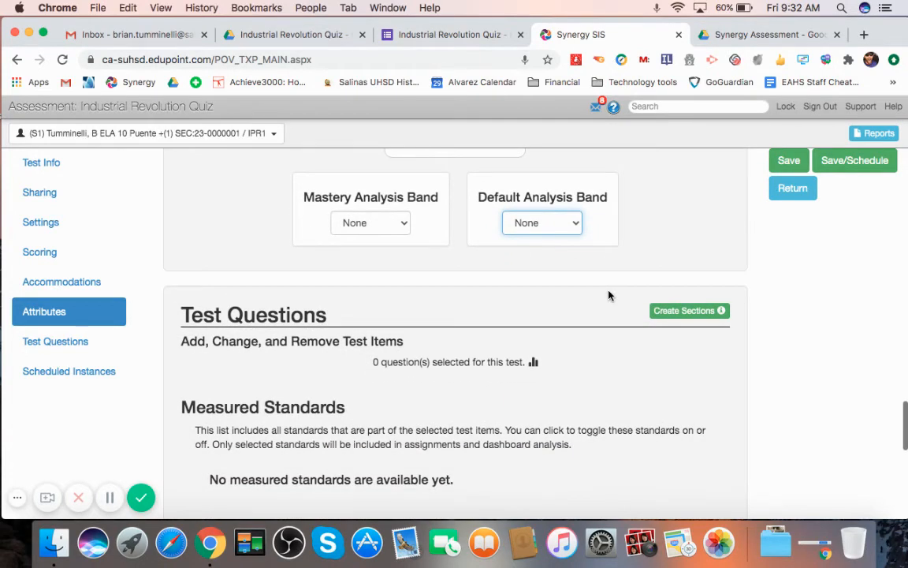
scroll(down, 3)
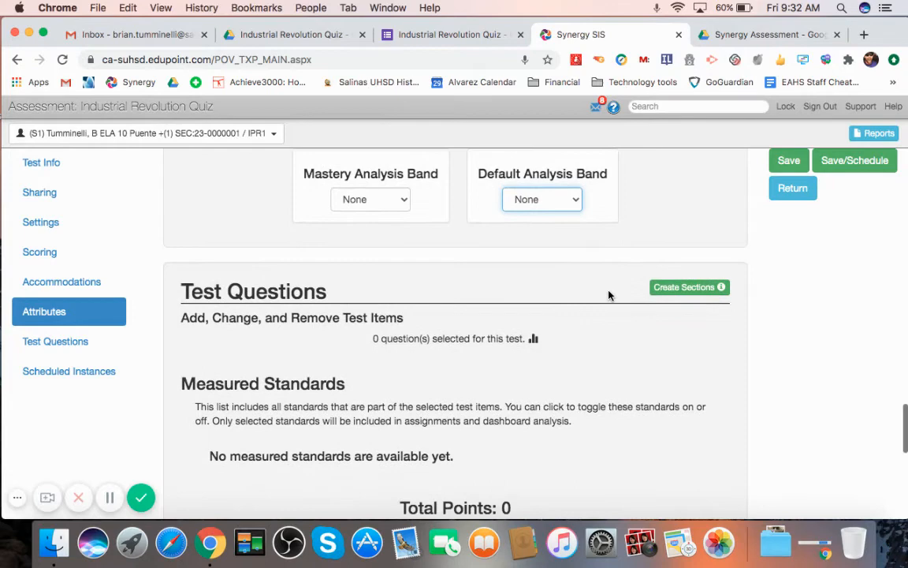
Go to Test Questions and begin Add Existing Items with the item selector loading
scroll(down, 3)
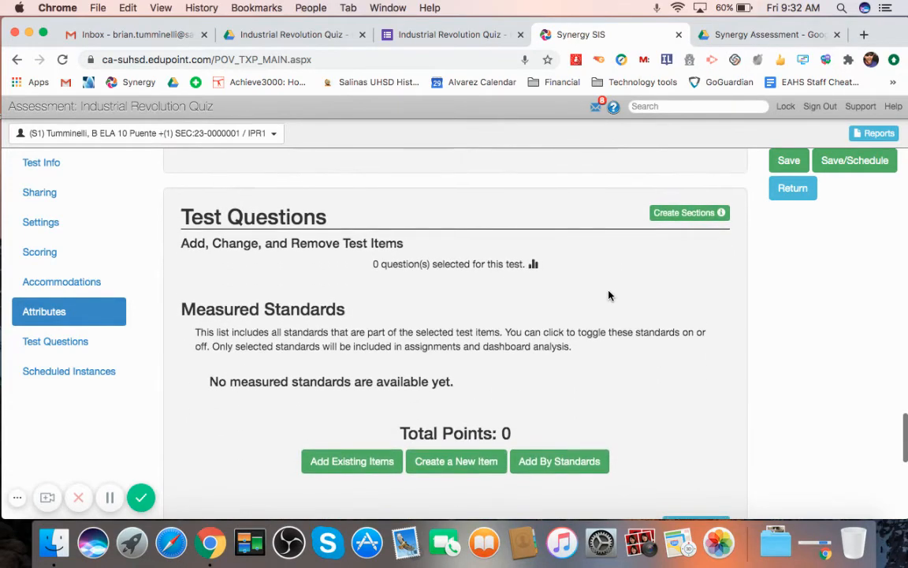
click(55, 340)
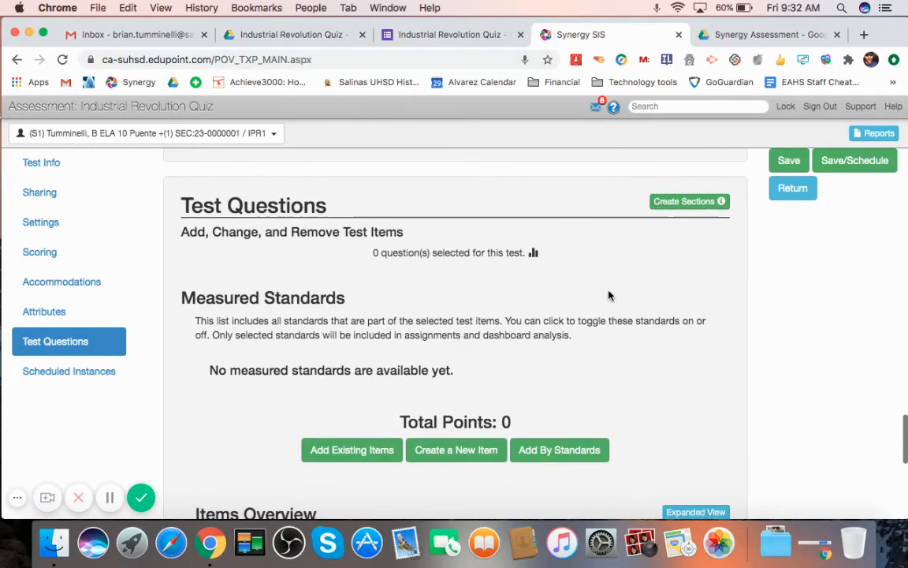
scroll(down, 3)
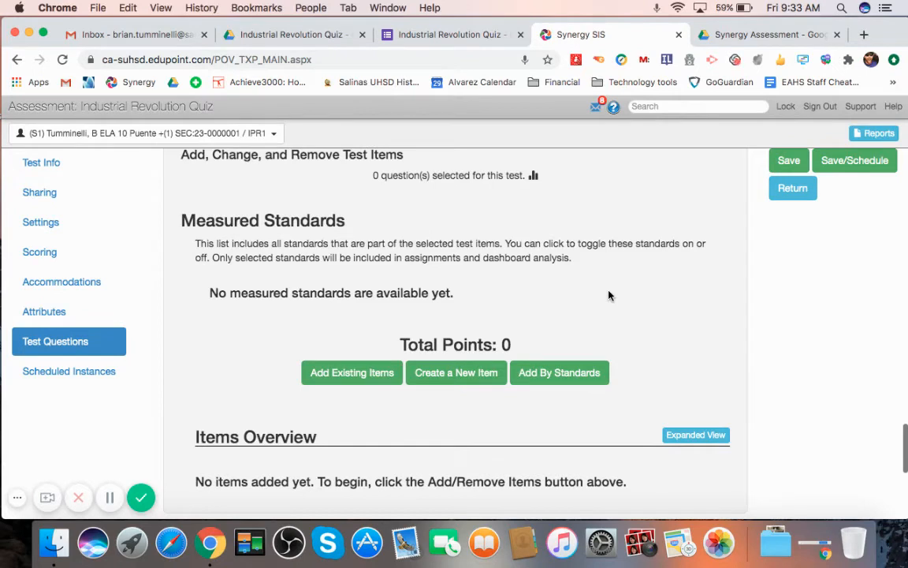
mouse_move(448, 309)
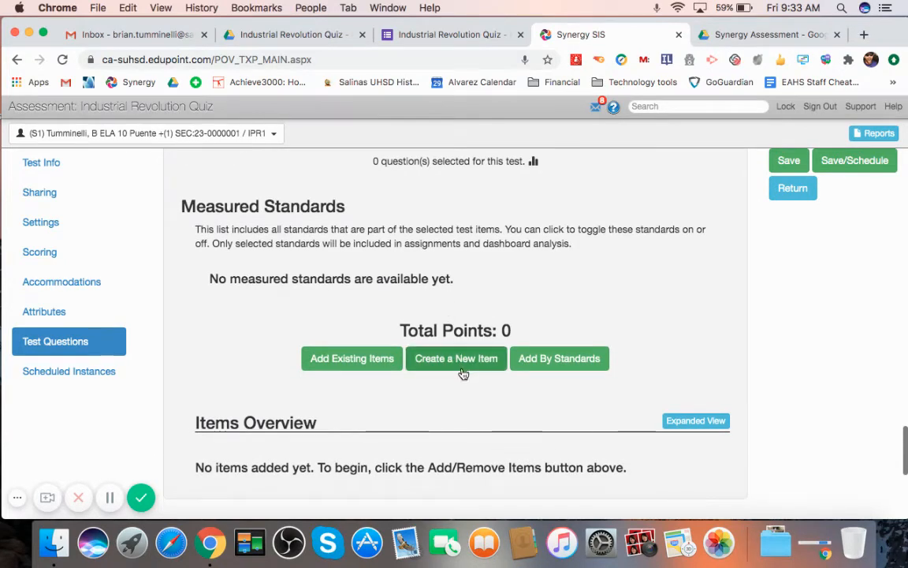
mouse_move(461, 366)
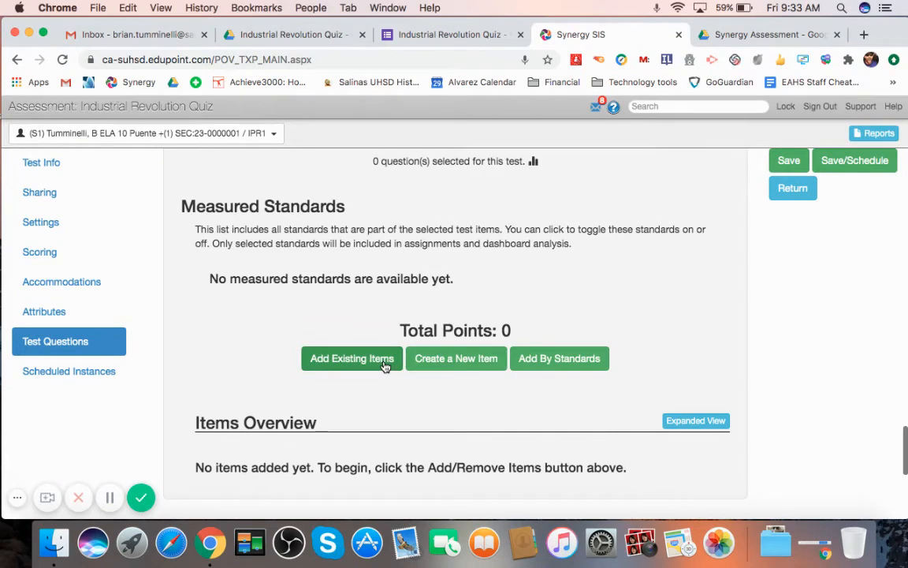
click(352, 358)
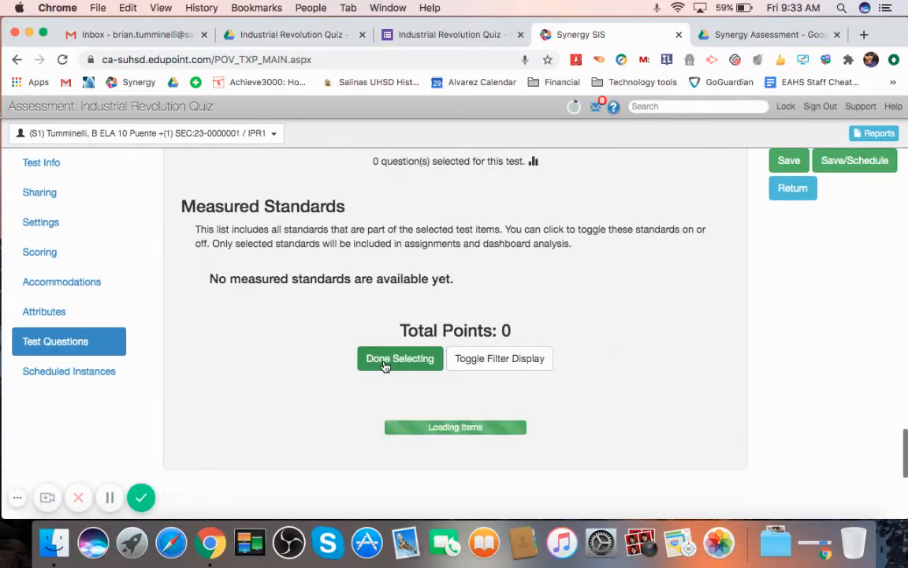
Select all filtered Industrial Revolution bank questions and finish, listing items 135404 and 135405
click(401, 358)
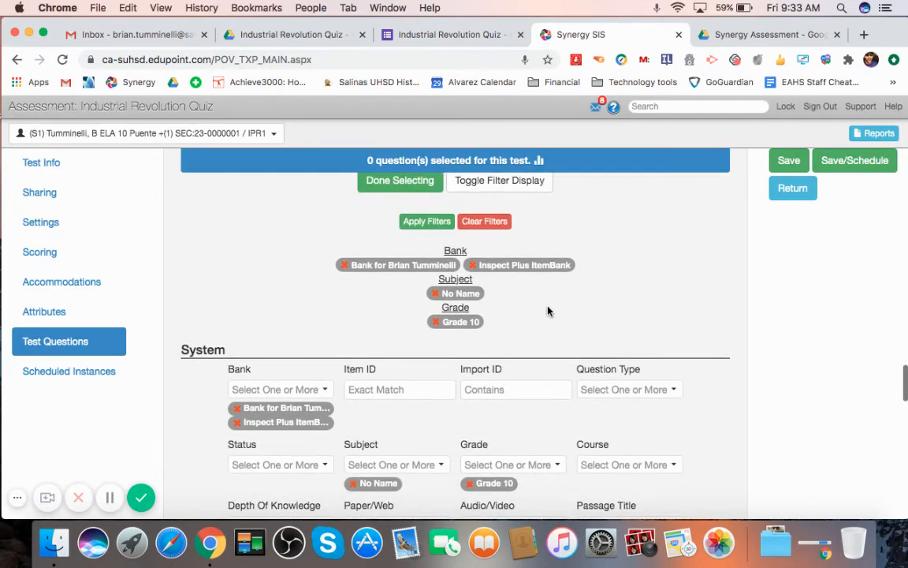
scroll(down, 3)
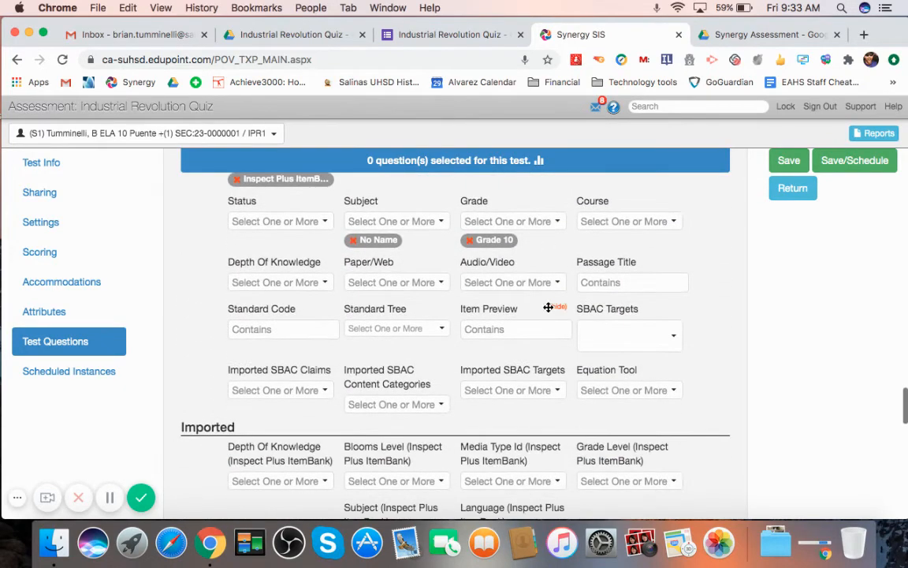
scroll(down, 3)
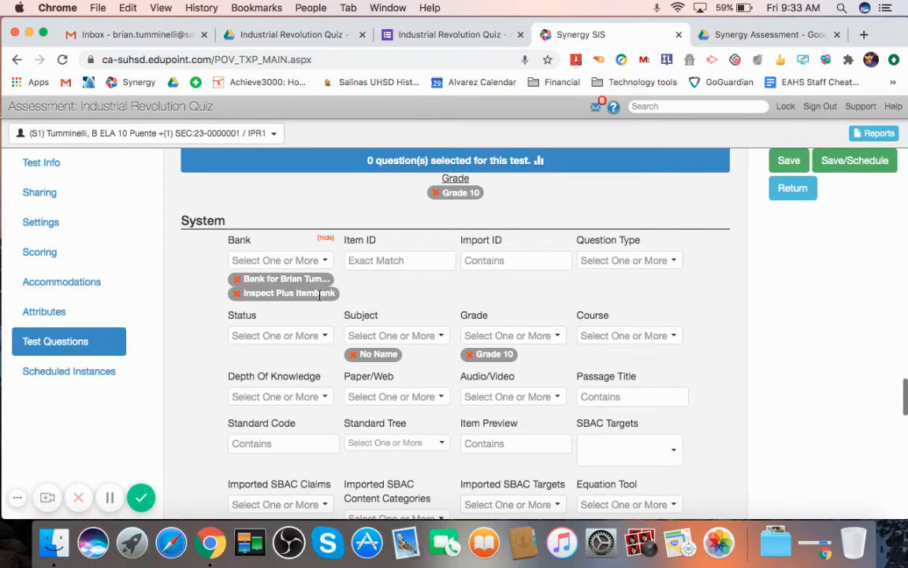
mouse_move(318, 295)
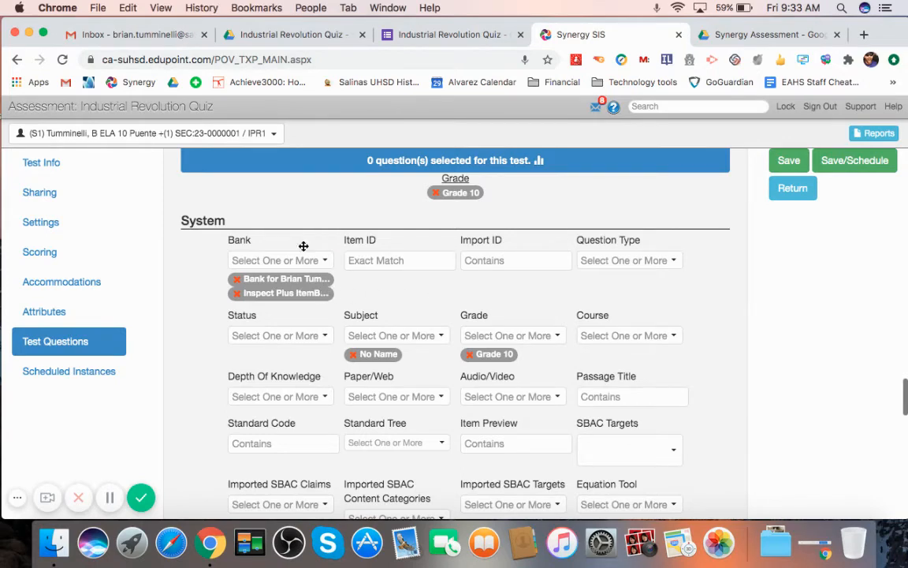
scroll(down, 3)
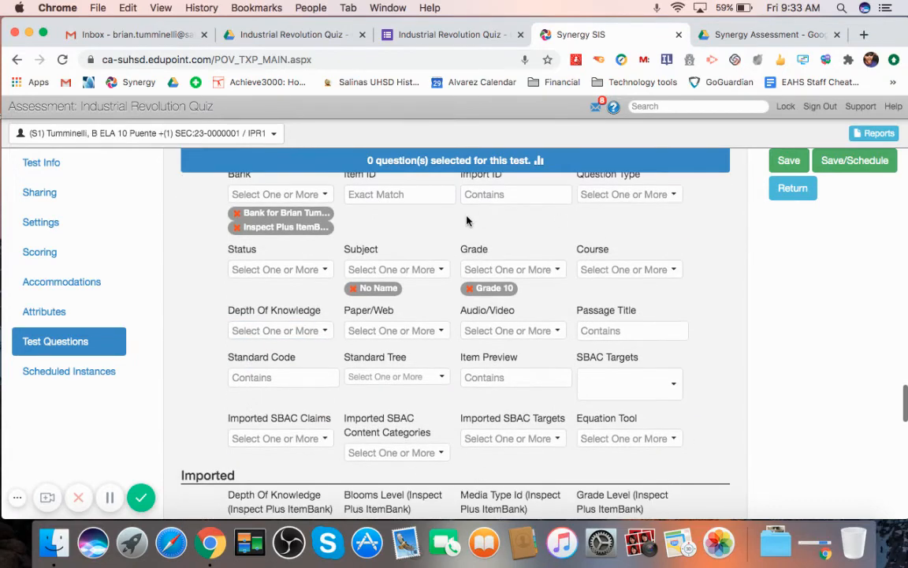
scroll(down, 3)
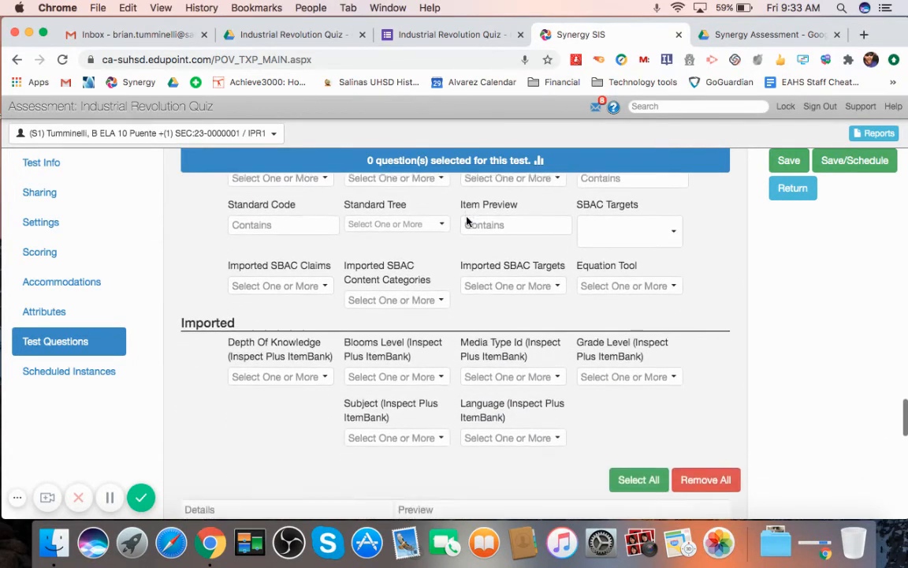
scroll(down, 3)
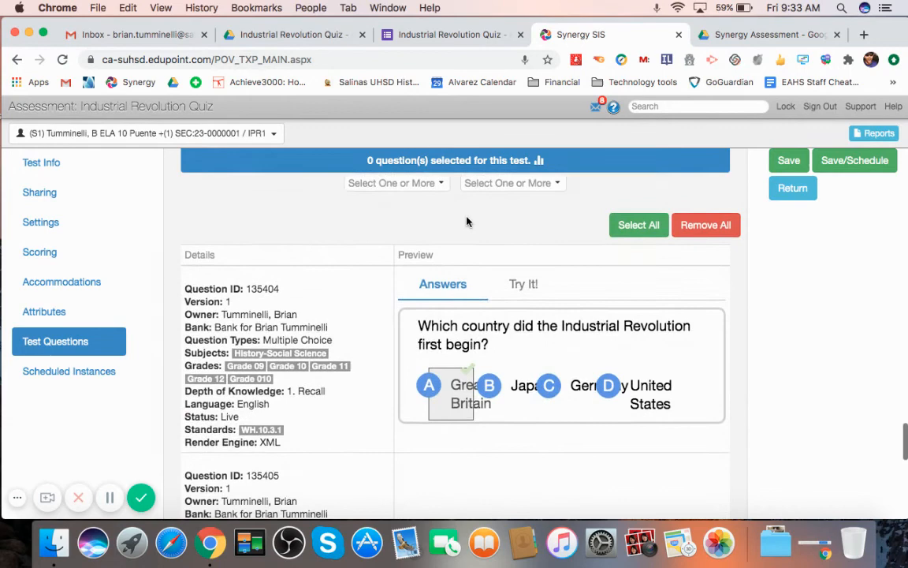
scroll(down, 3)
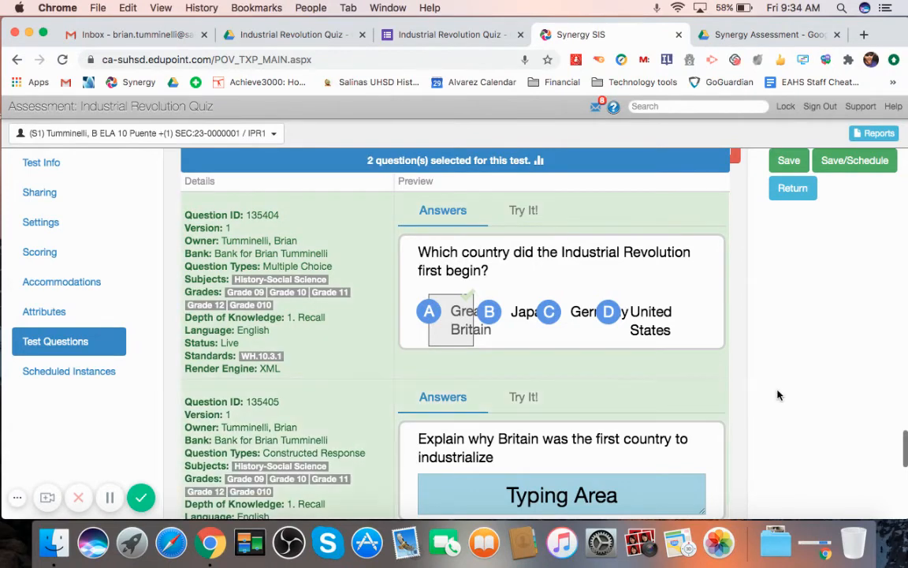
scroll(down, 3)
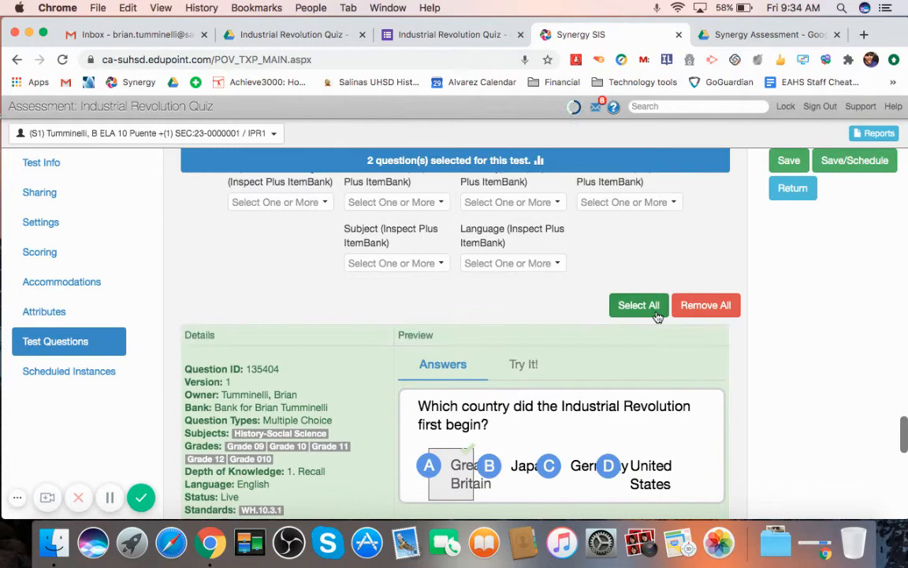
click(638, 306)
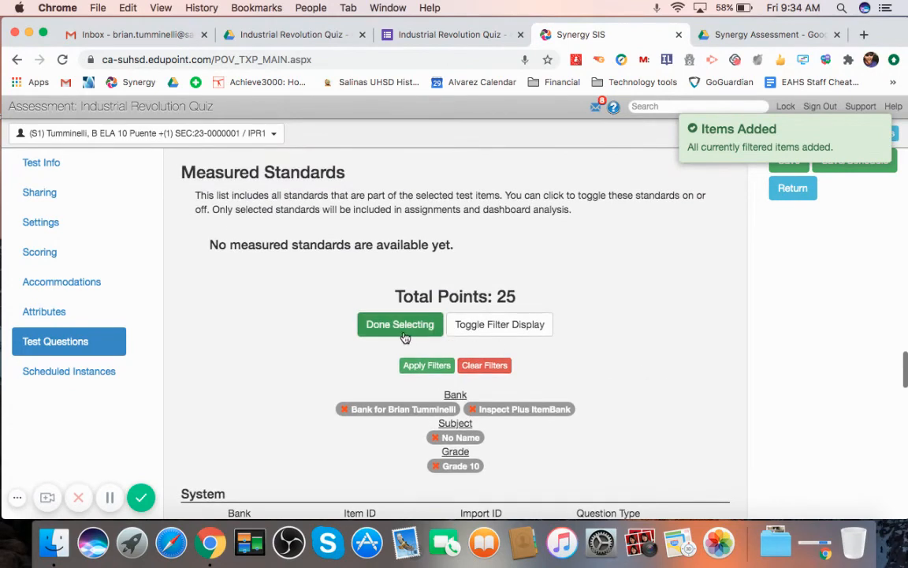
mouse_move(376, 335)
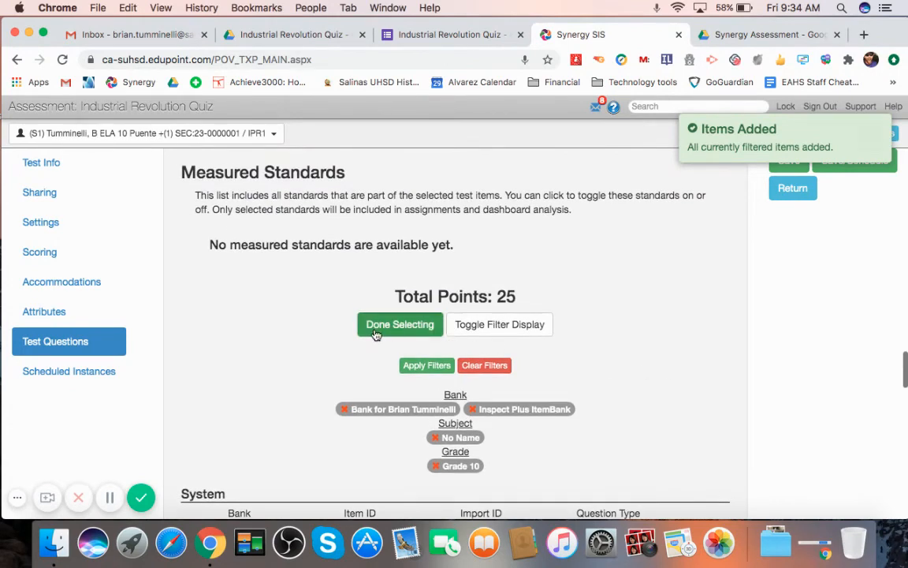
click(400, 324)
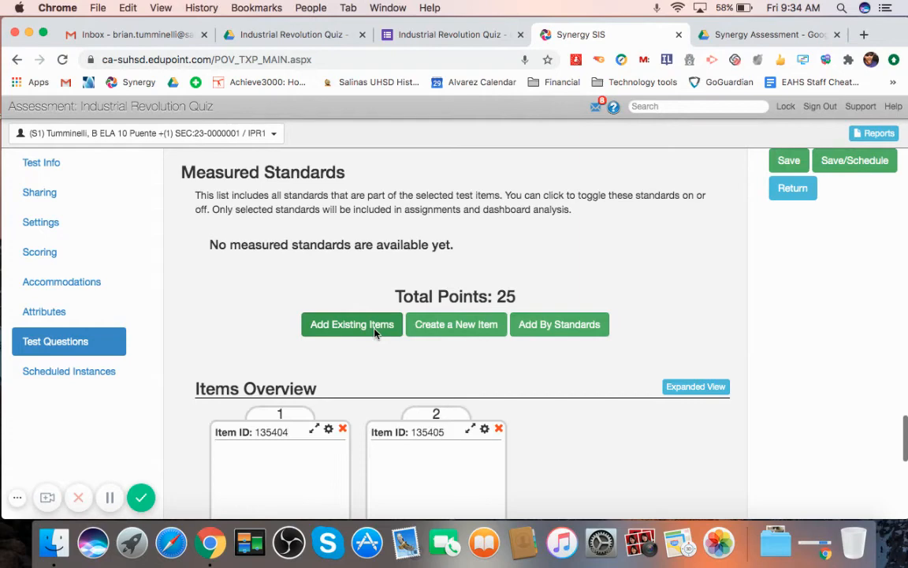
scroll(down, 3)
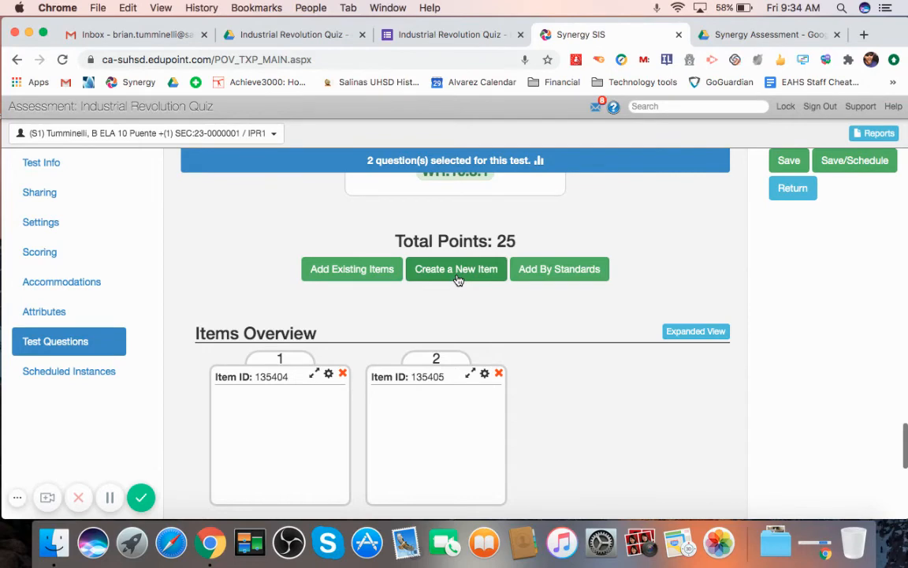
click(456, 268)
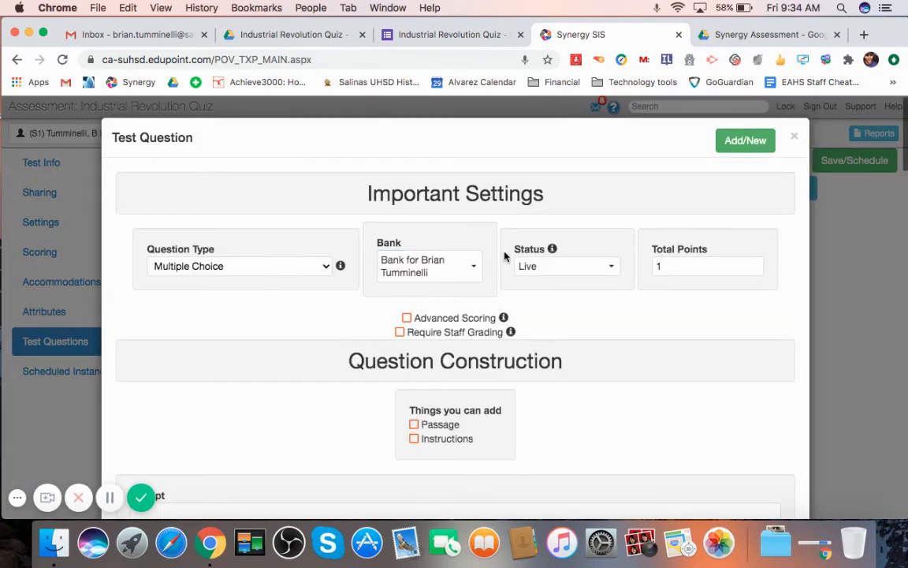
scroll(down, 3)
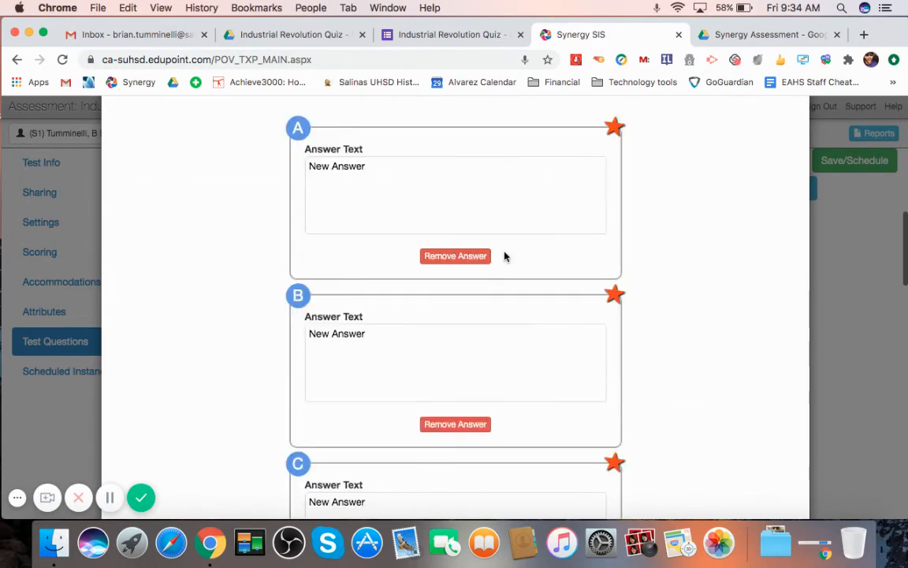
scroll(down, 3)
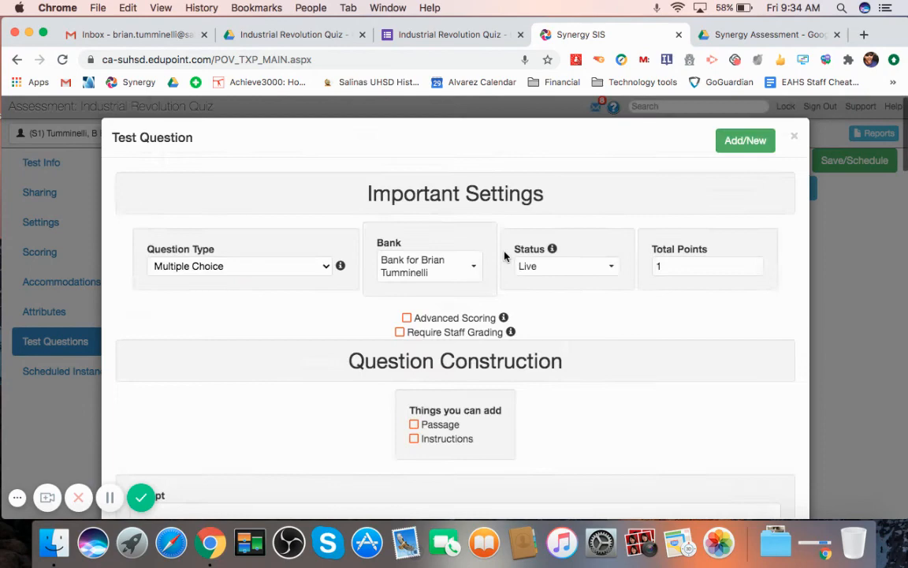
click(240, 264)
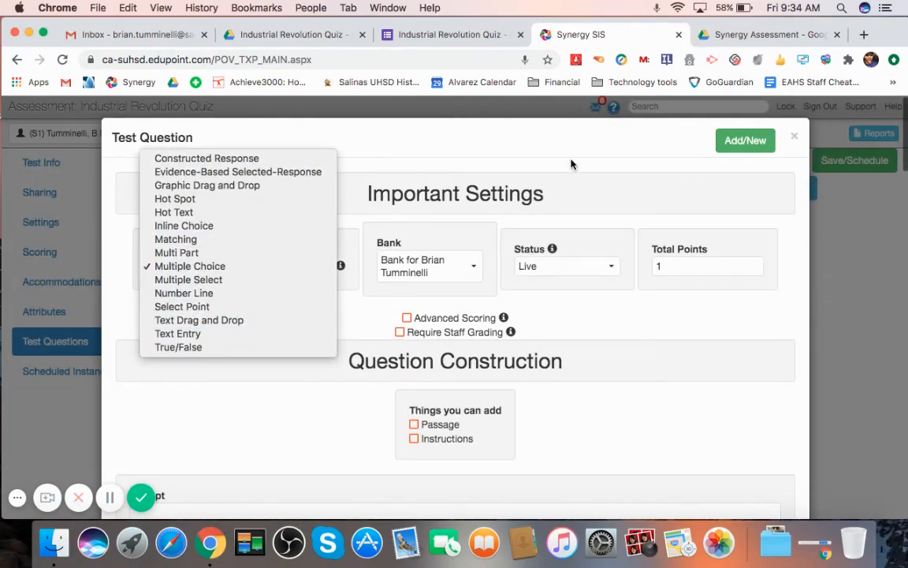
click(190, 265)
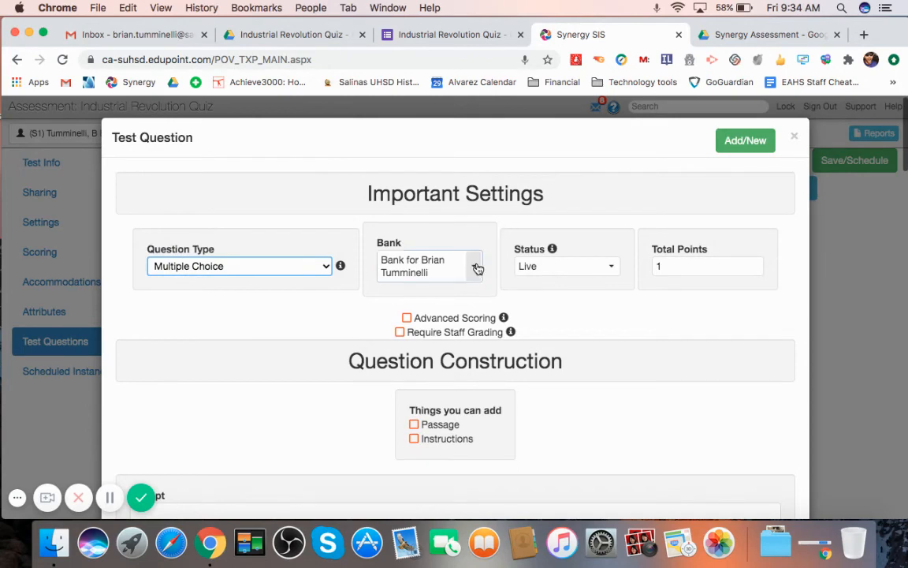
click(473, 265)
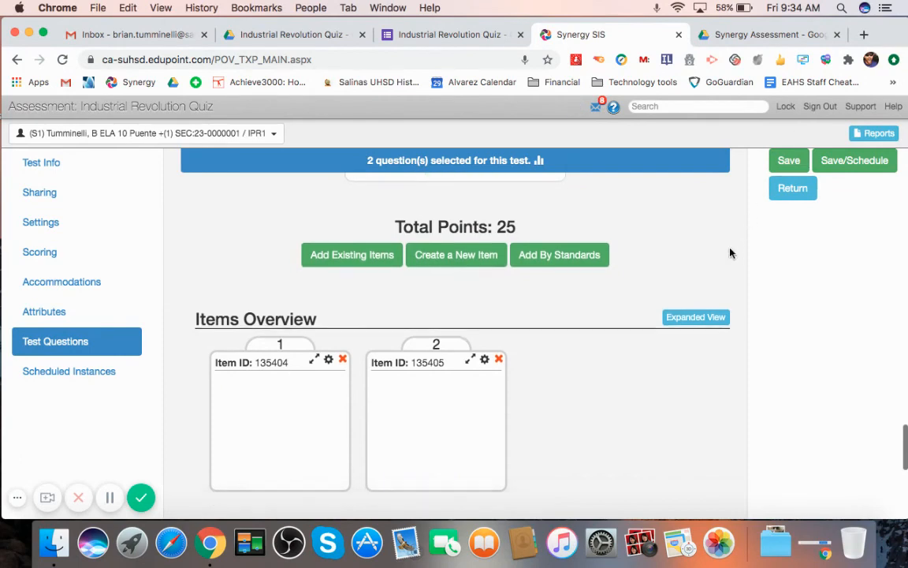
scroll(down, 3)
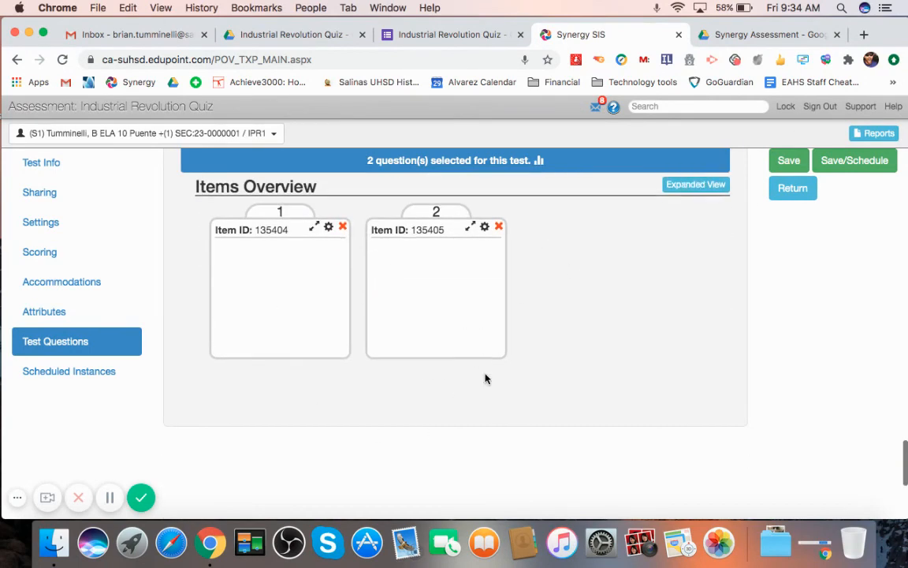
click(41, 221)
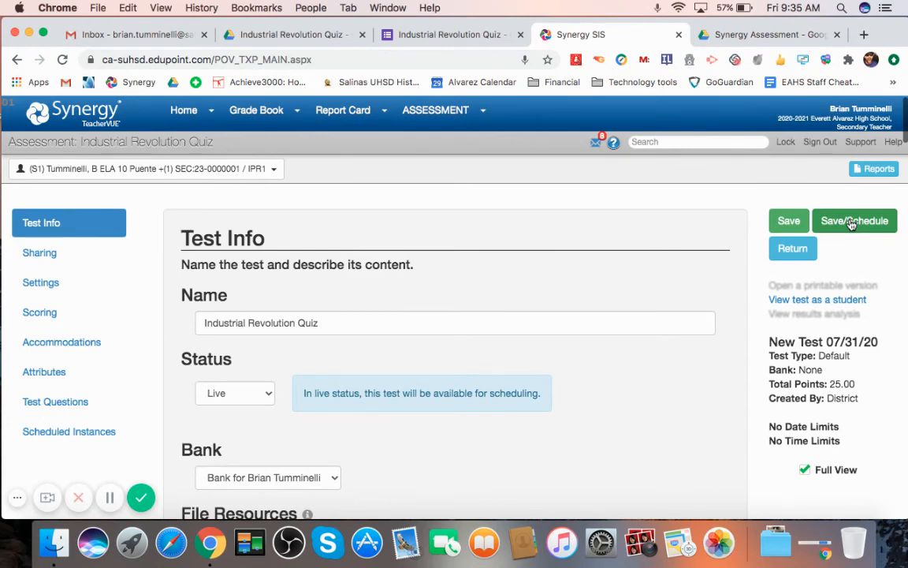
Save the quiz into scheduling and review the Instance Settings and student Access options
click(855, 221)
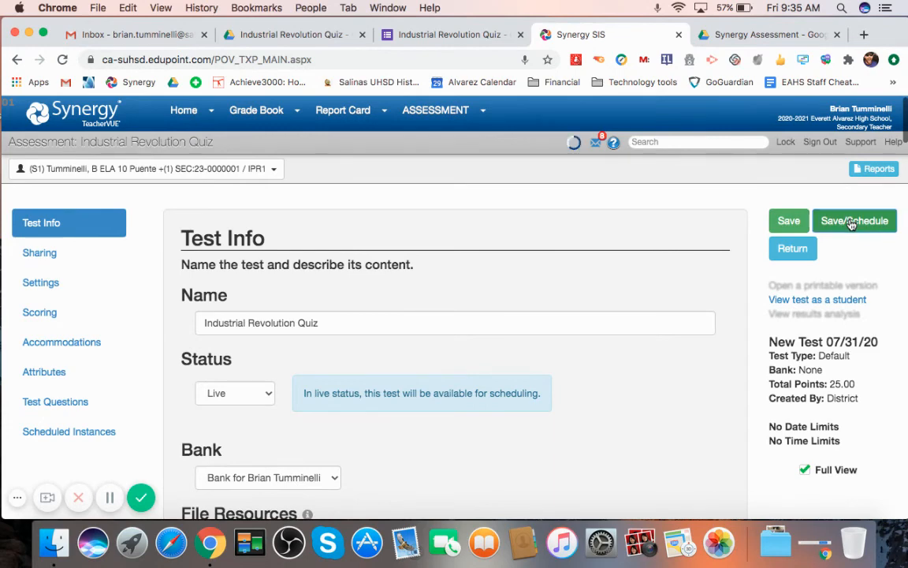
click(855, 221)
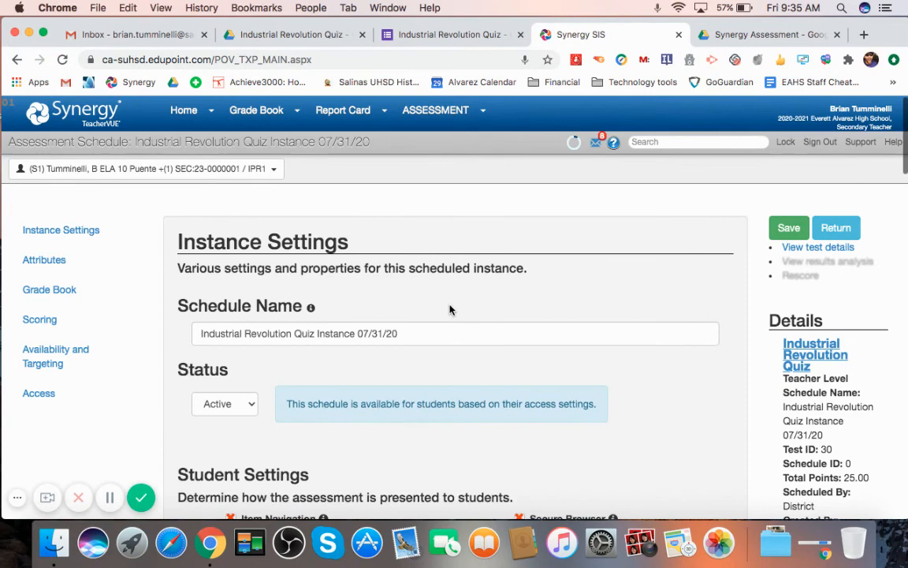
scroll(down, 3)
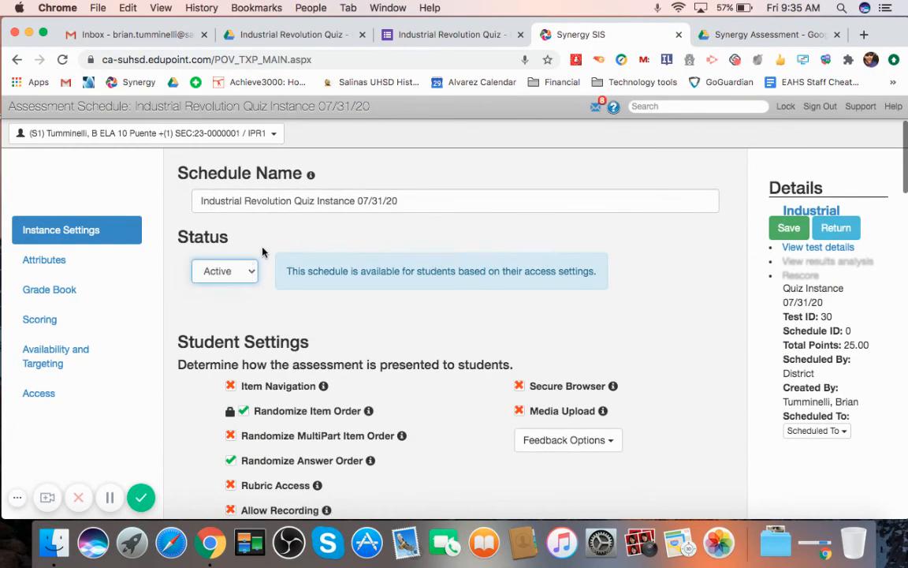
scroll(down, 3)
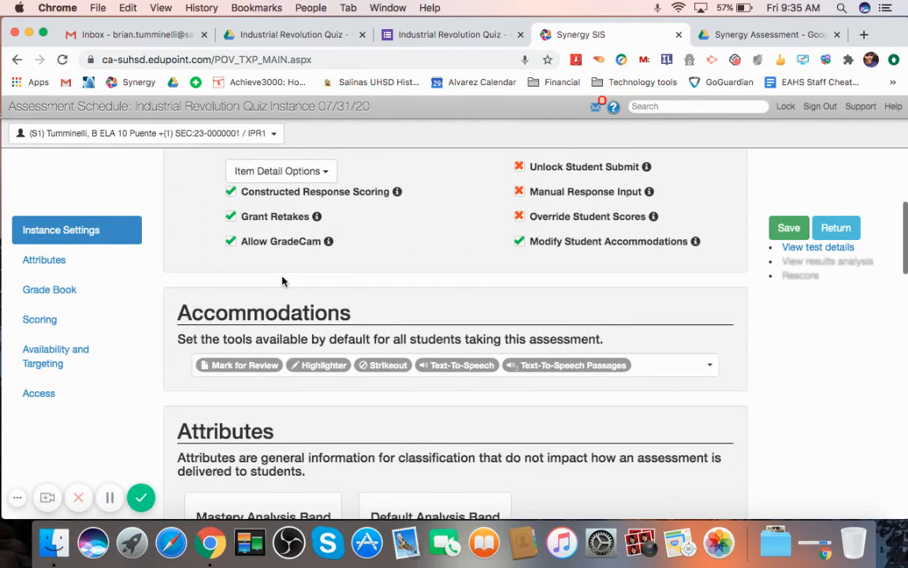
click(39, 319)
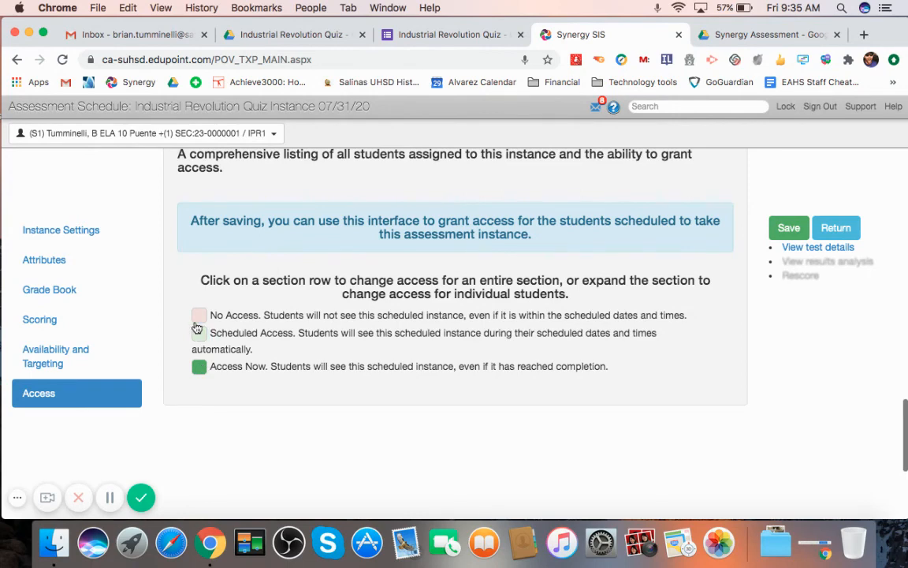
mouse_move(860, 315)
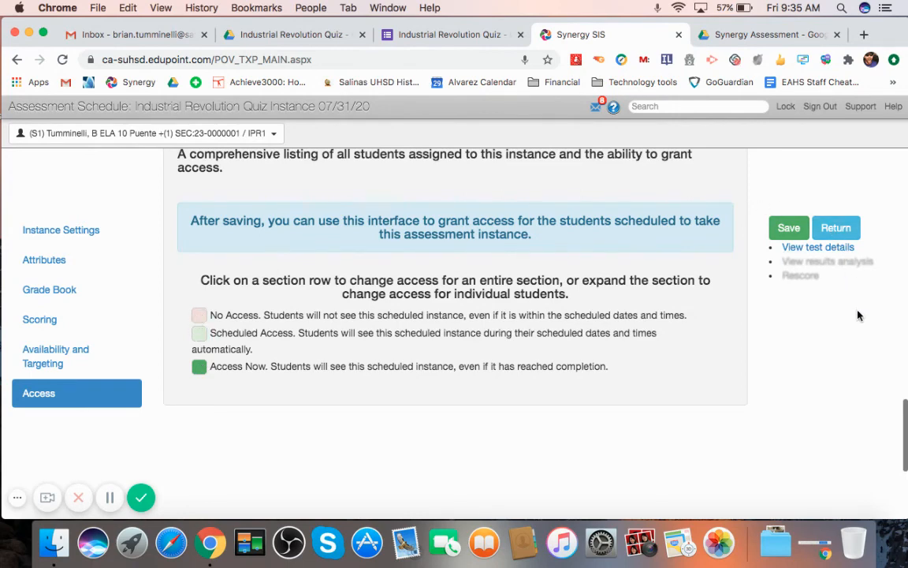
Save the schedule, creating the active Industrial Revolution Quiz Instance 07/31/20
click(789, 227)
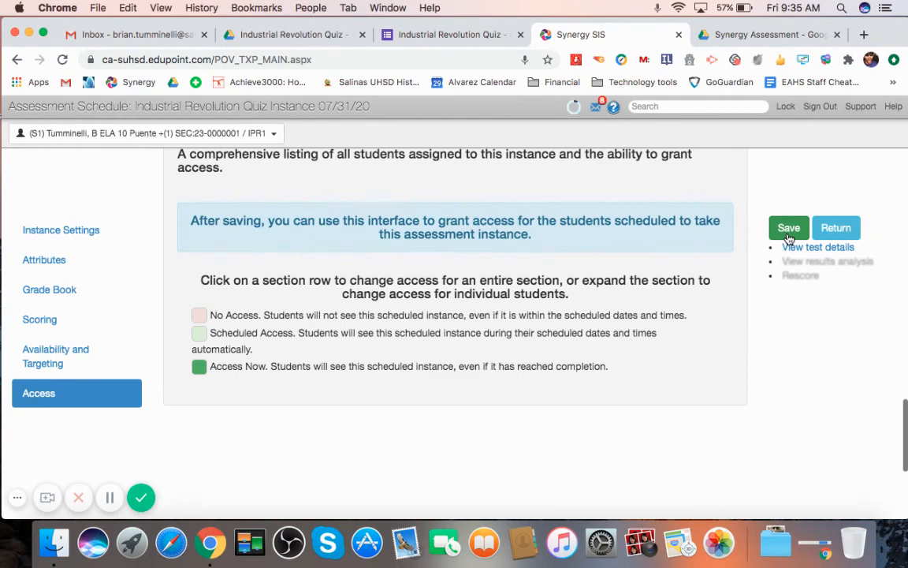
click(788, 227)
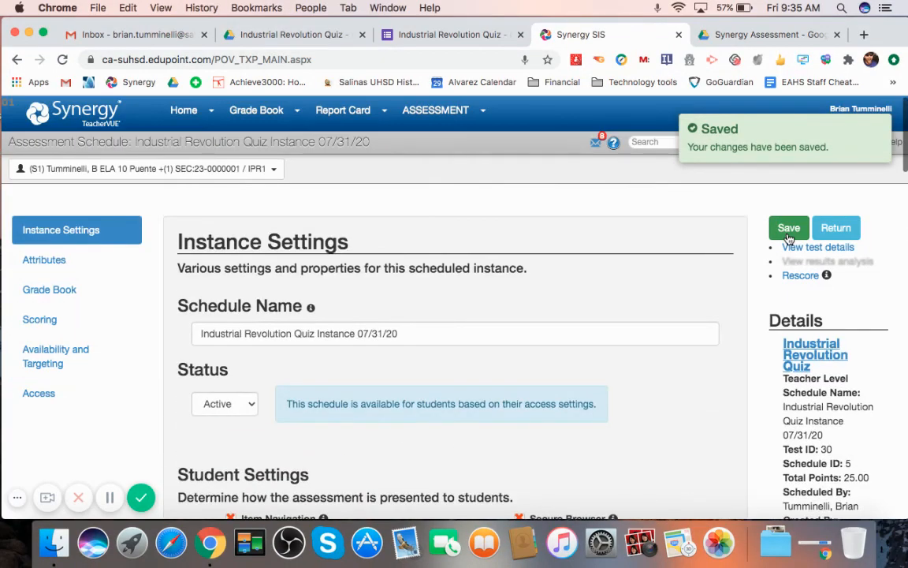
View the Assessments Dashboard tabs and bring up Options for the Industrial Revolution Quiz row
click(435, 111)
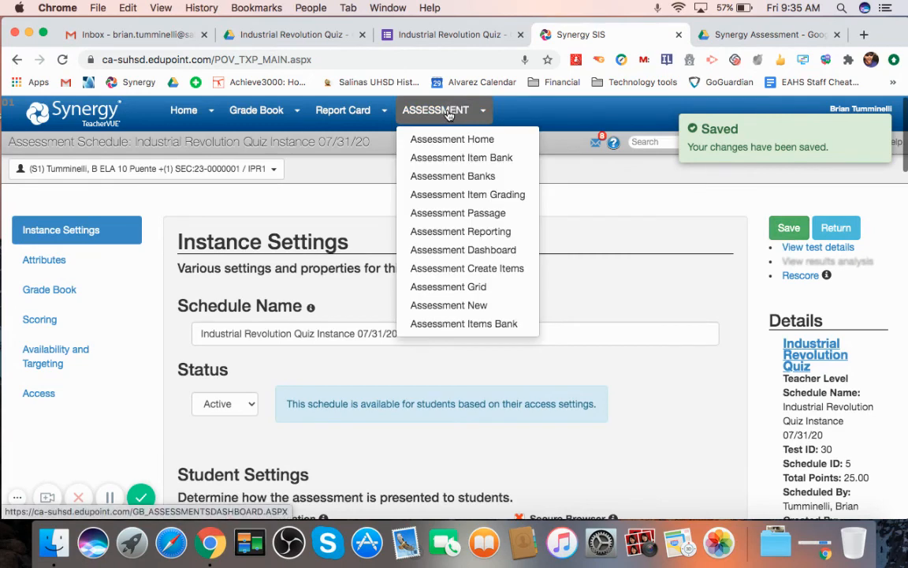
mouse_move(464, 249)
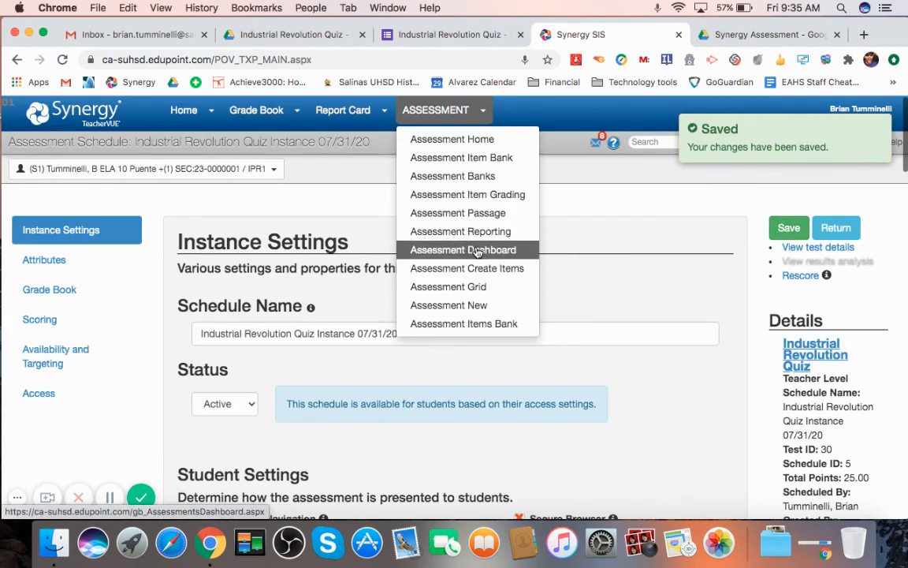
click(463, 249)
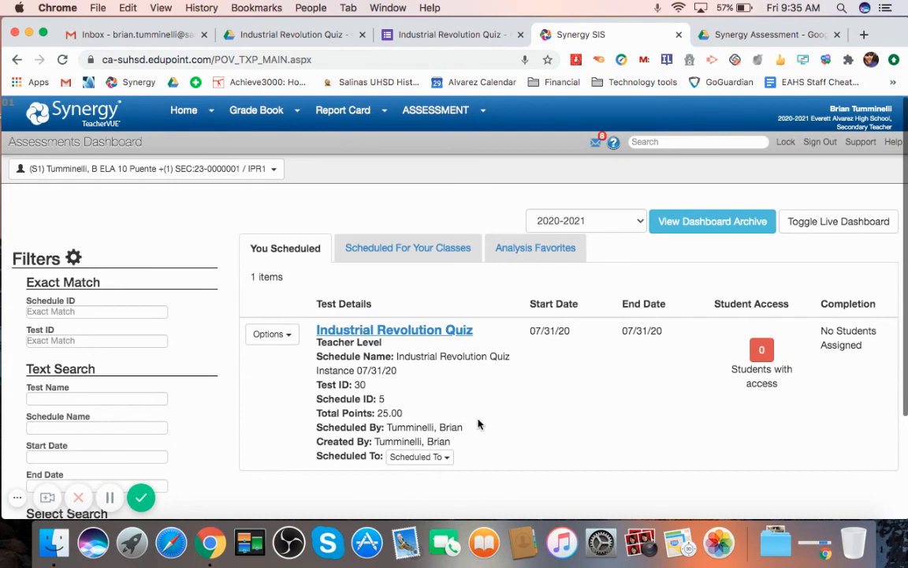
click(272, 334)
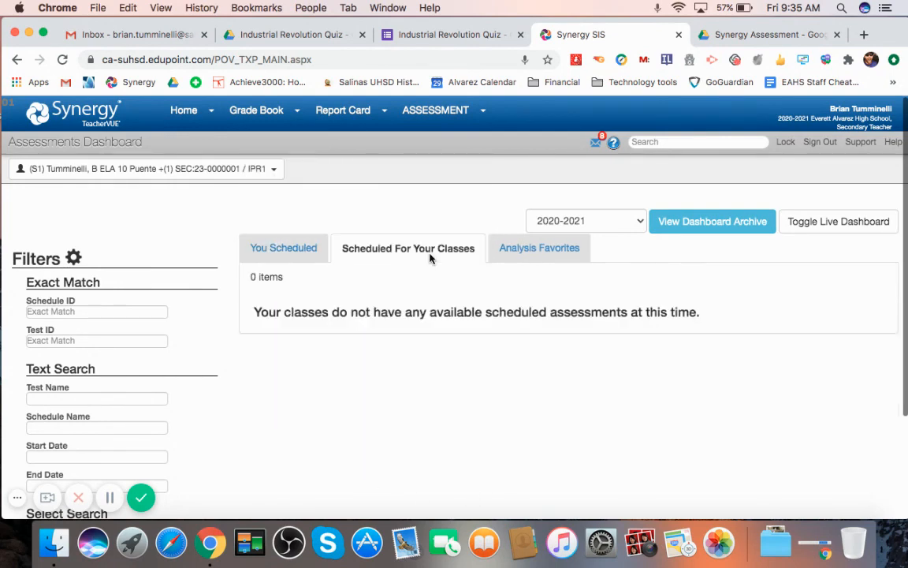
click(283, 247)
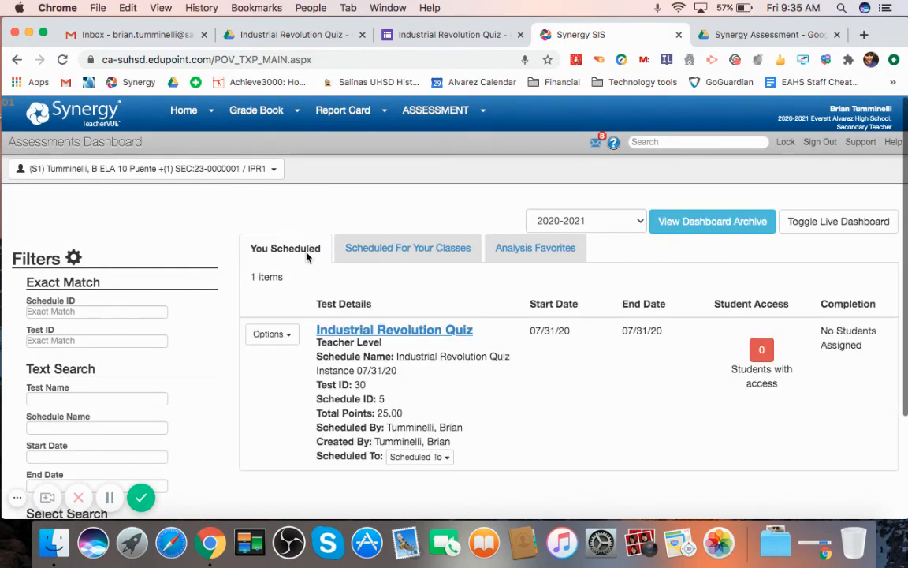
click(271, 335)
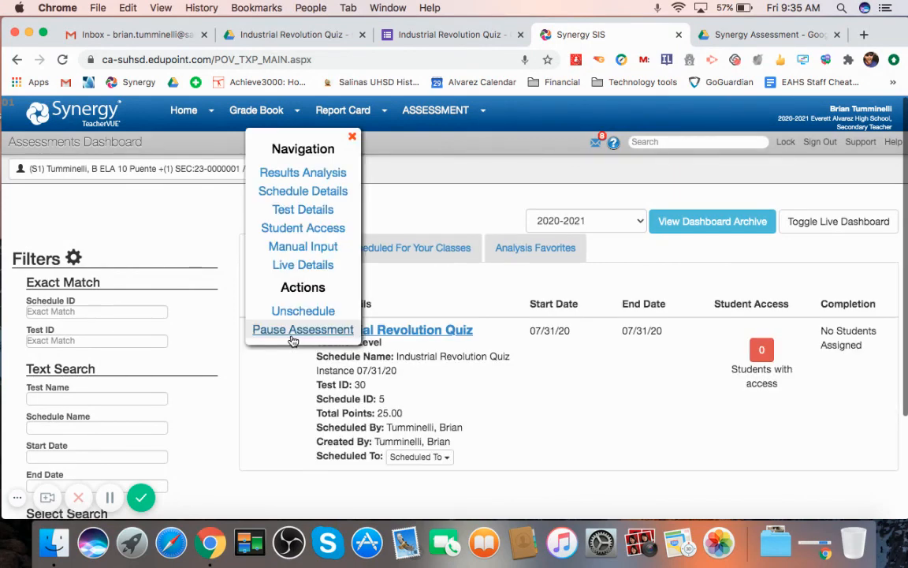